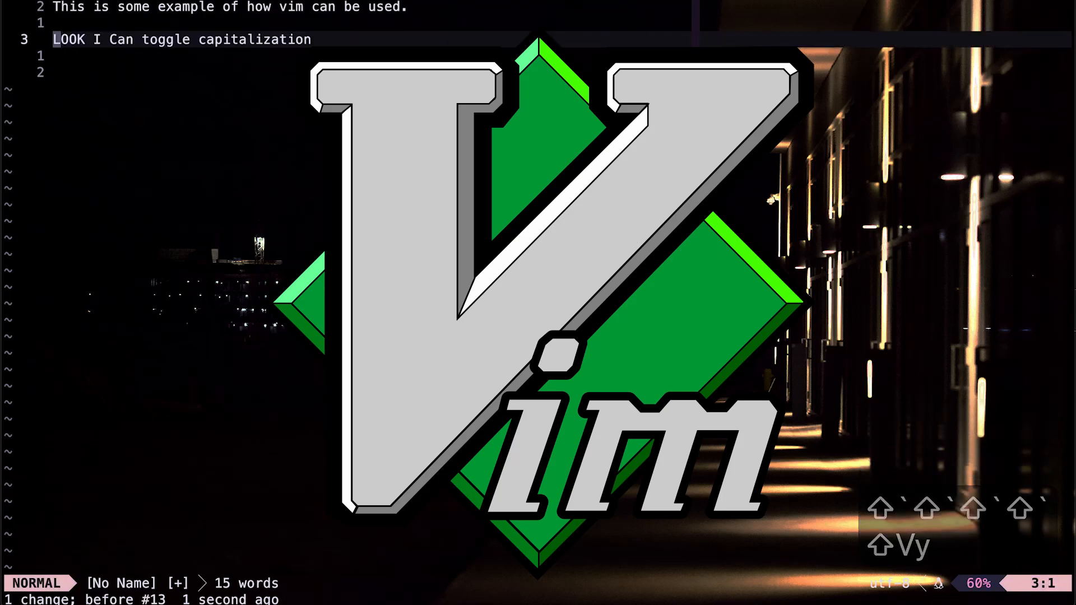
# - Paste ten copies of the example sentence and start a new line below
pyautogui.press('U')
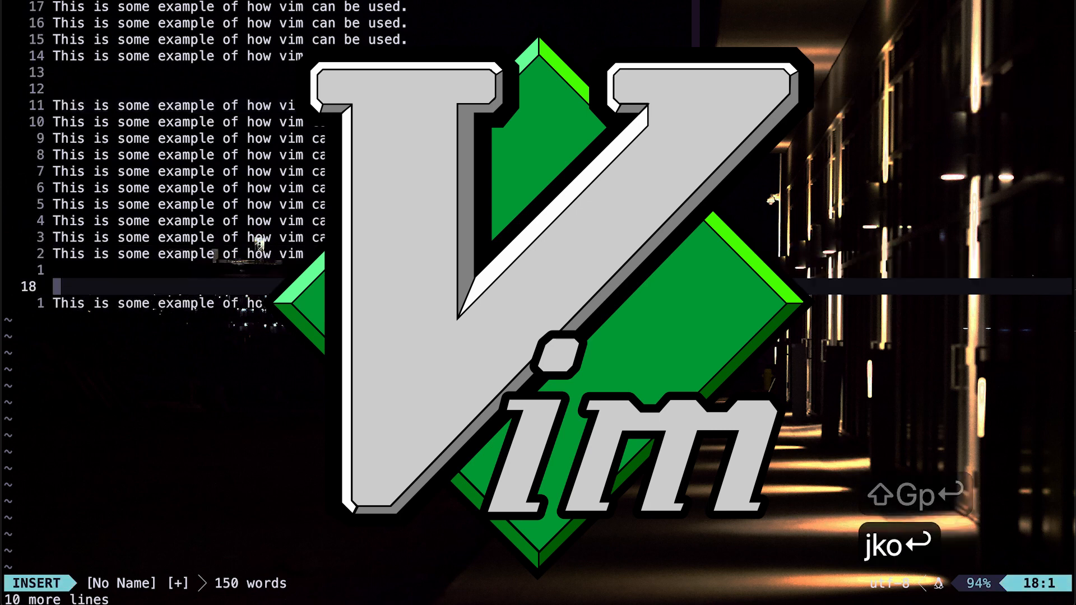
pyautogui.press('Escape')
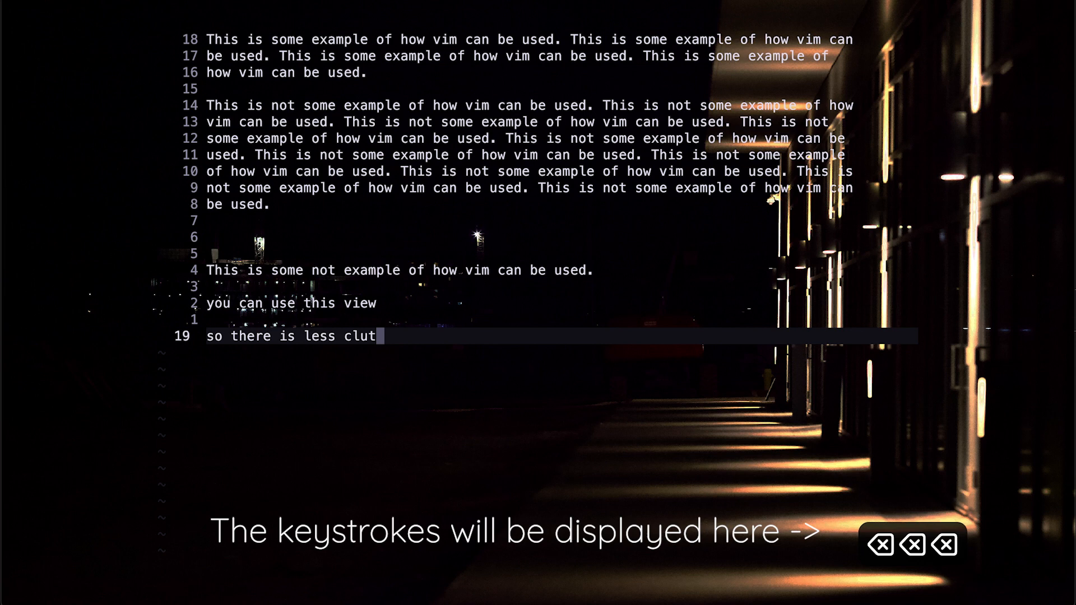
# - Finish the line 'so there is less clutter while typing', save hsh.txt and begin a scratch buffer
pyautogui.write('ter while tyu')
pyautogui.write('like ima')
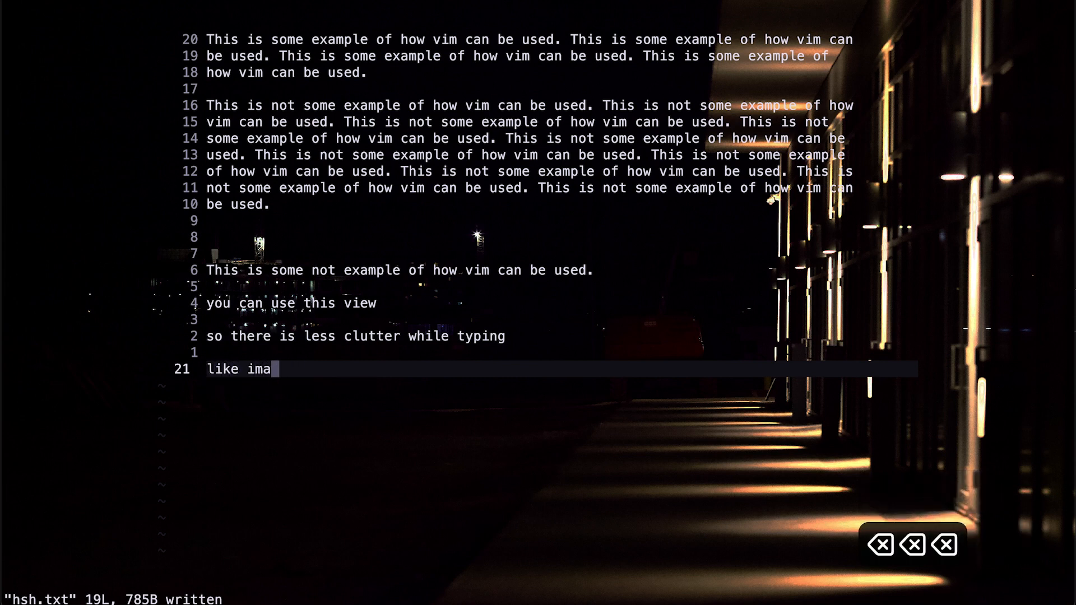
pyautogui.write('gin i')
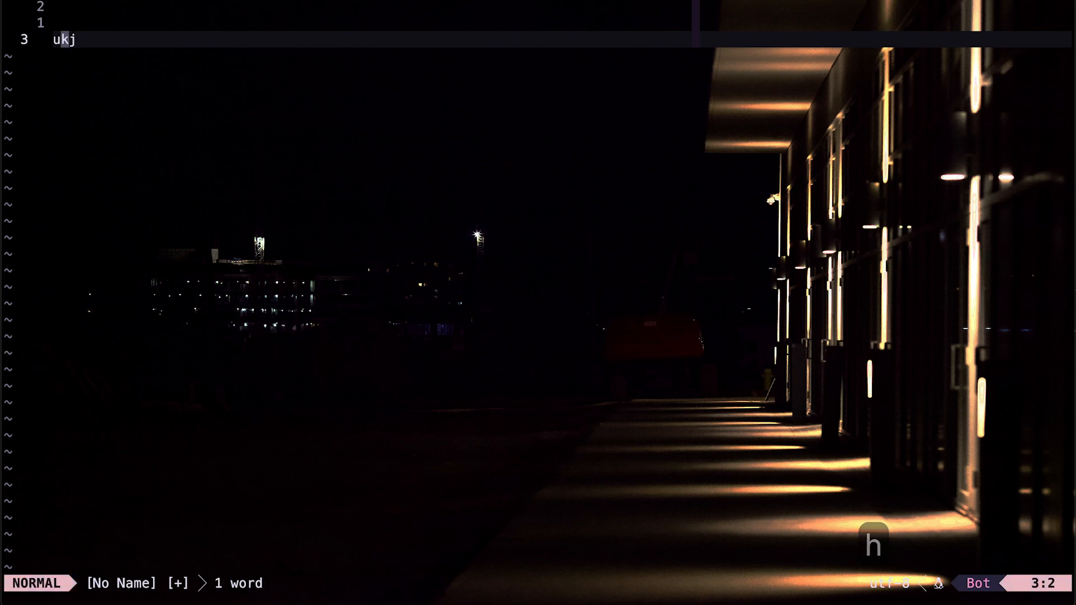
# - Write 'i am typing some text here', yank the three lines and paste them many times
pyautogui.write('i am typing some text here')
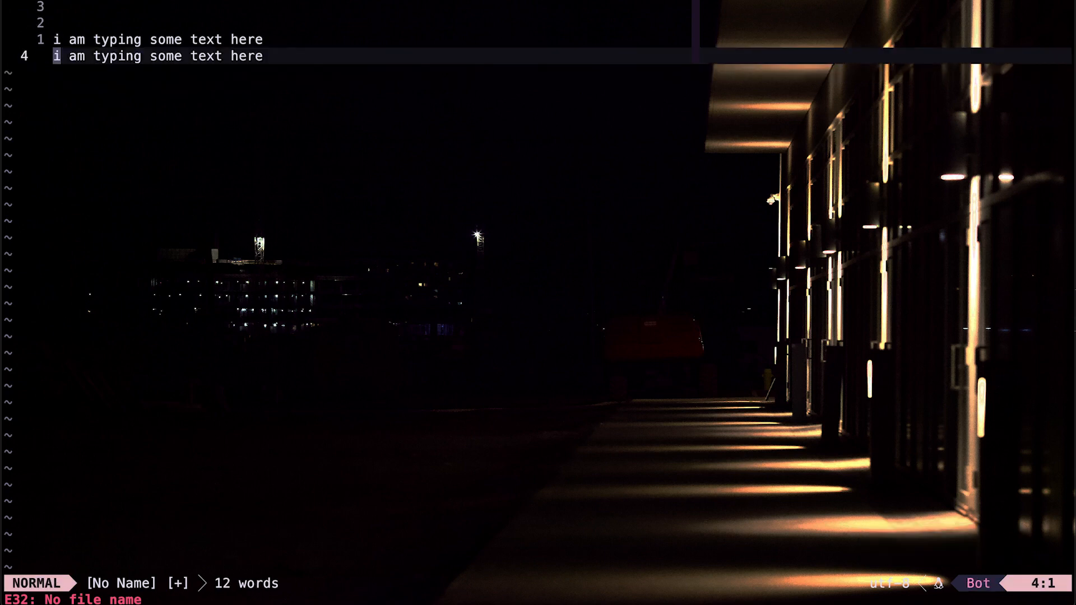
pyautogui.write('shshs')
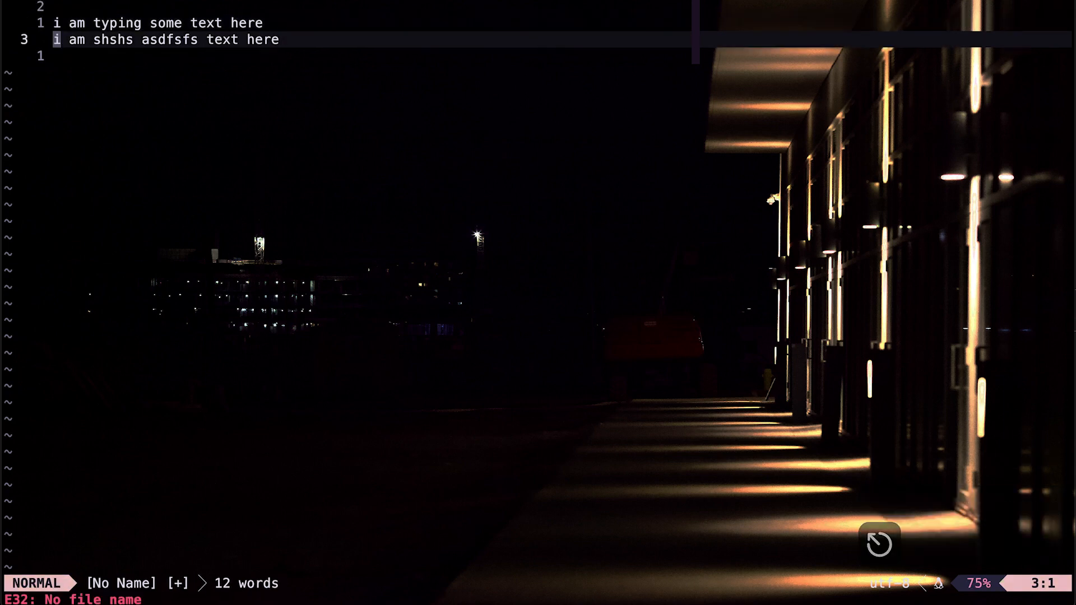
pyautogui.press('k')
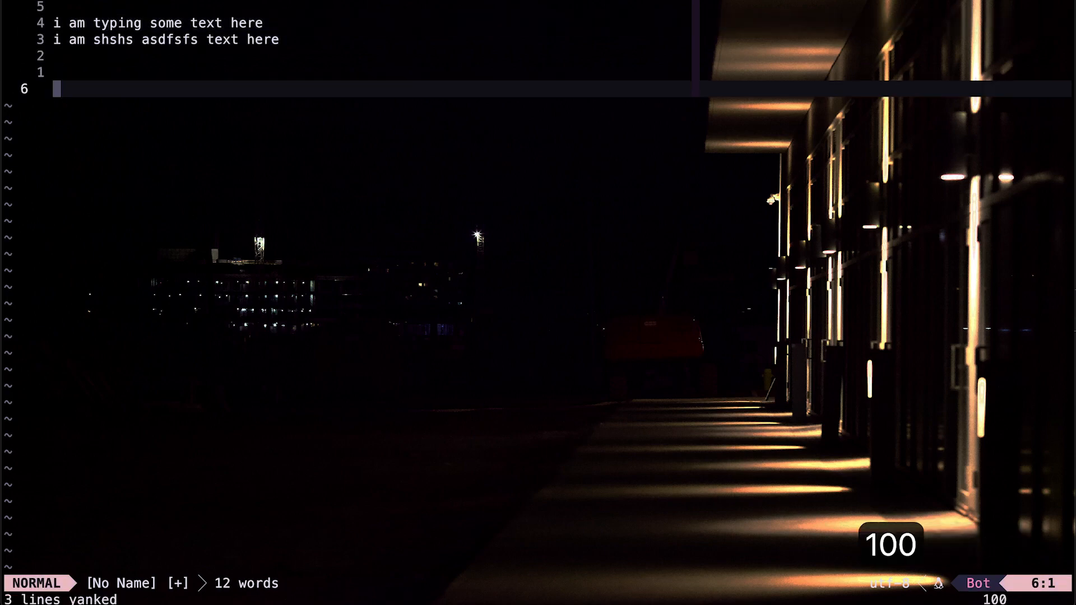
pyautogui.press('ctrl+u')
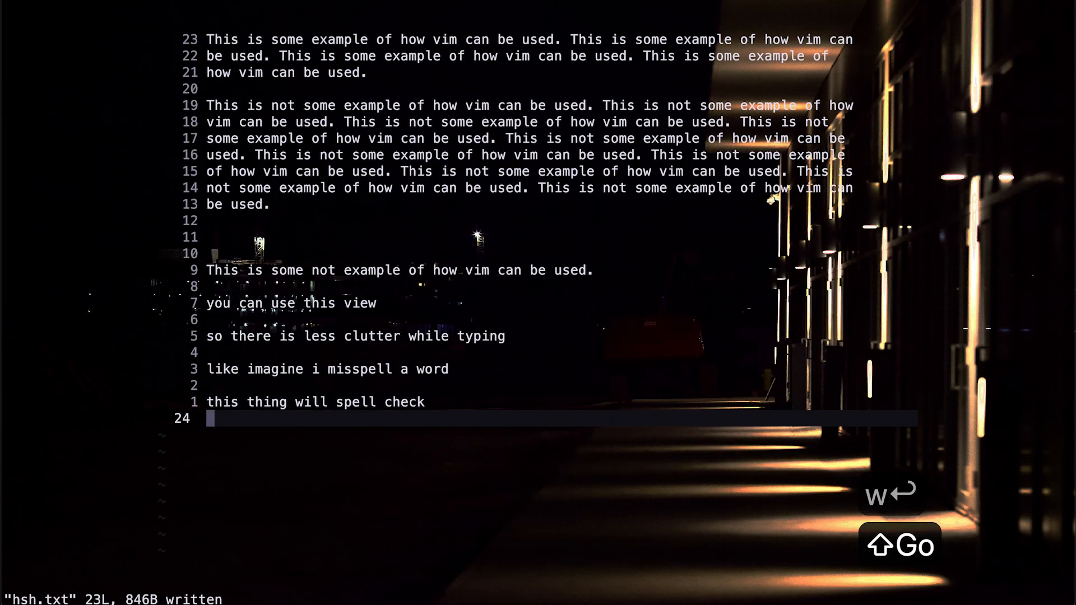
# - Bring up the Telescope file finder listing all 2601 files in Folder #43
pyautogui.write('hhahahaj')
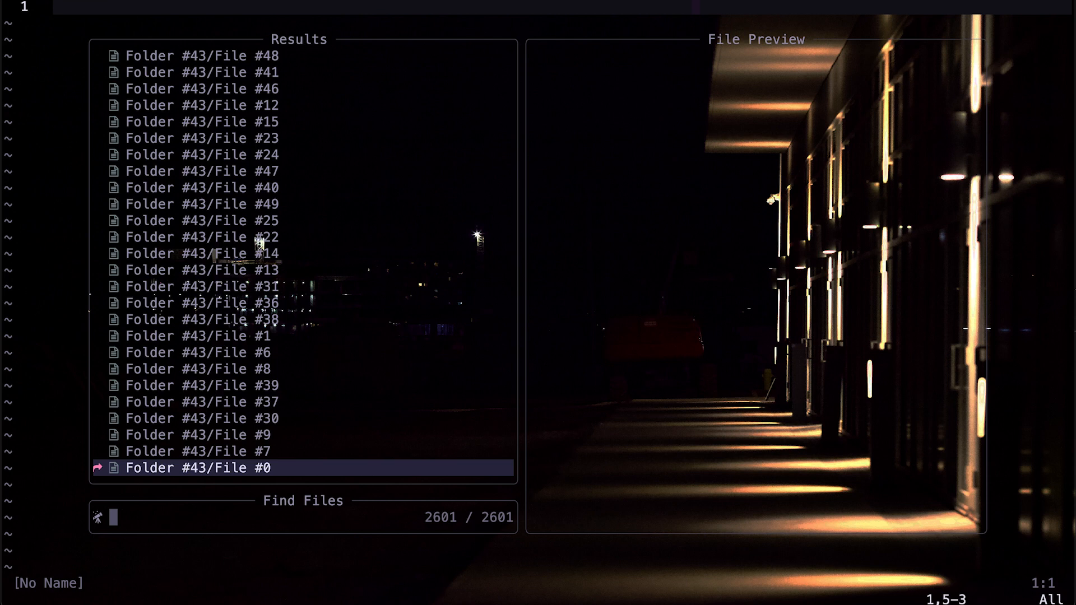
# - Filter the finder with 'fol29fi' and open File #8 from Folder #29
pyautogui.write('fol')
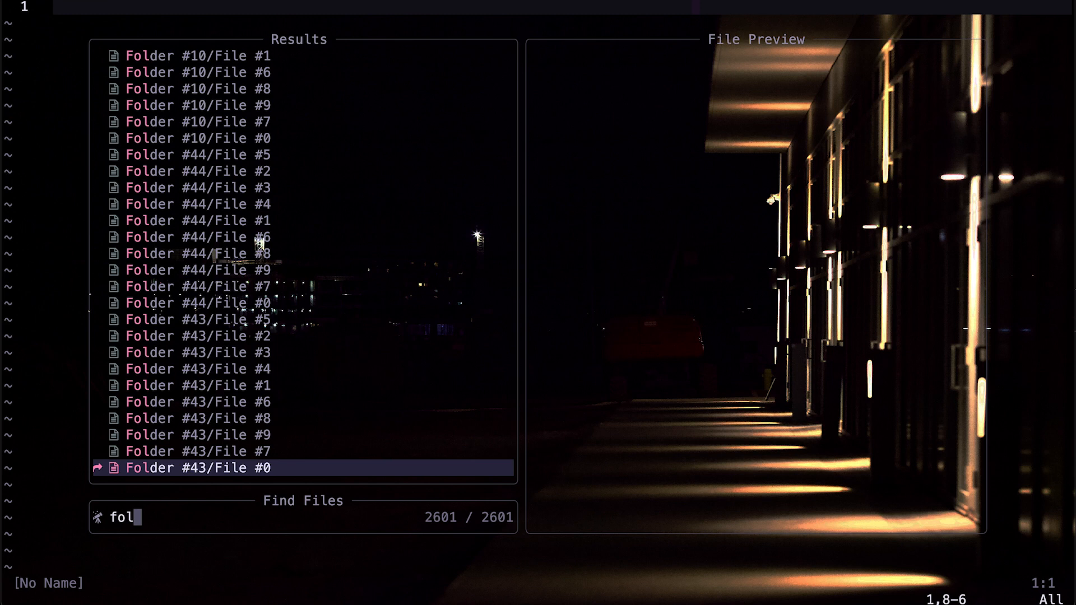
pyautogui.write('29')
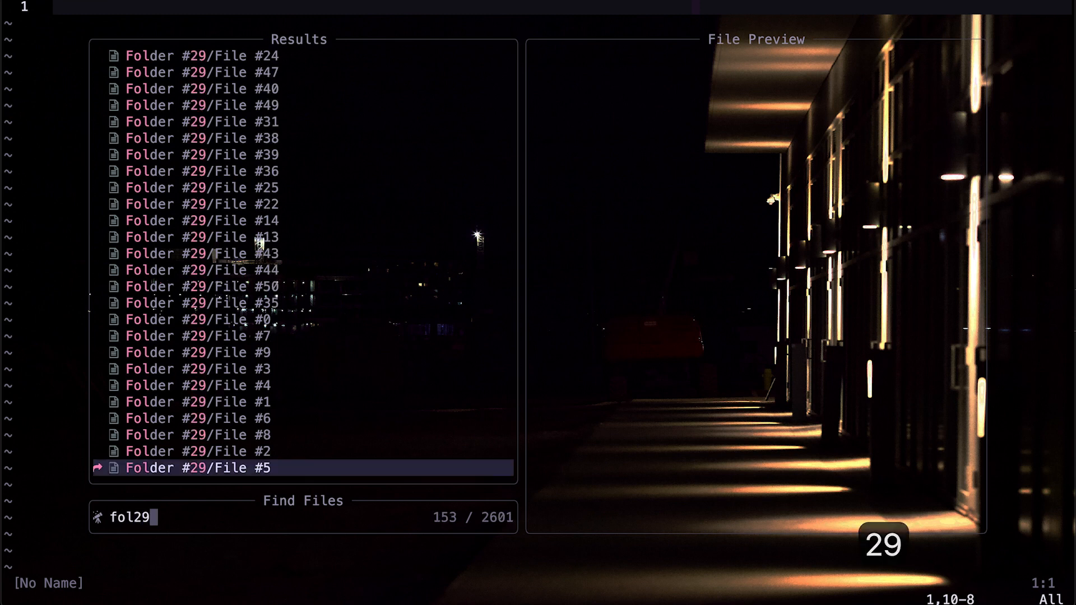
pyautogui.write('fi')
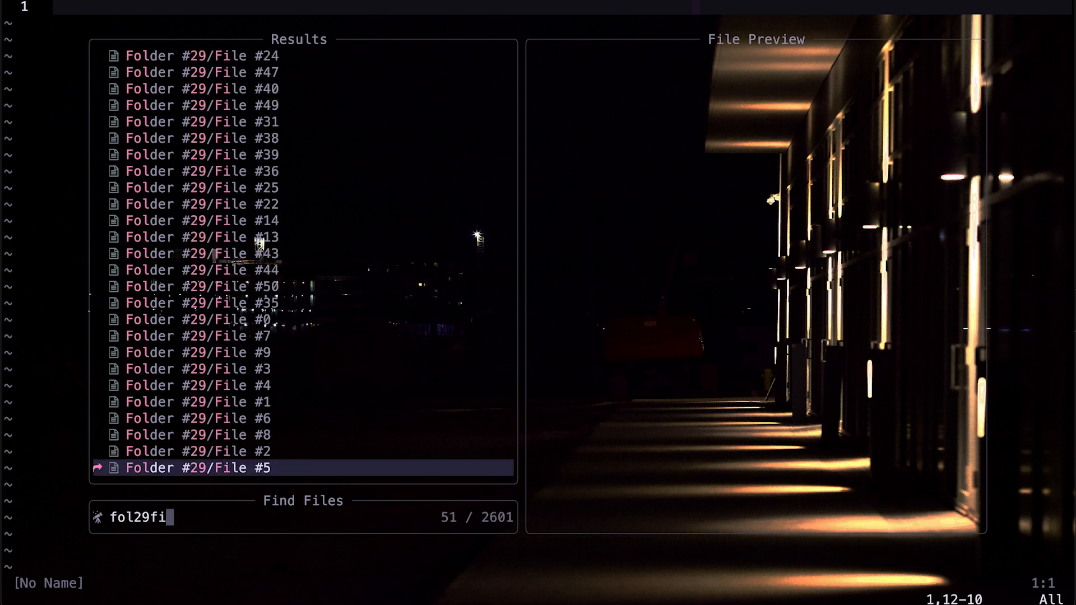
pyautogui.press('Enter')
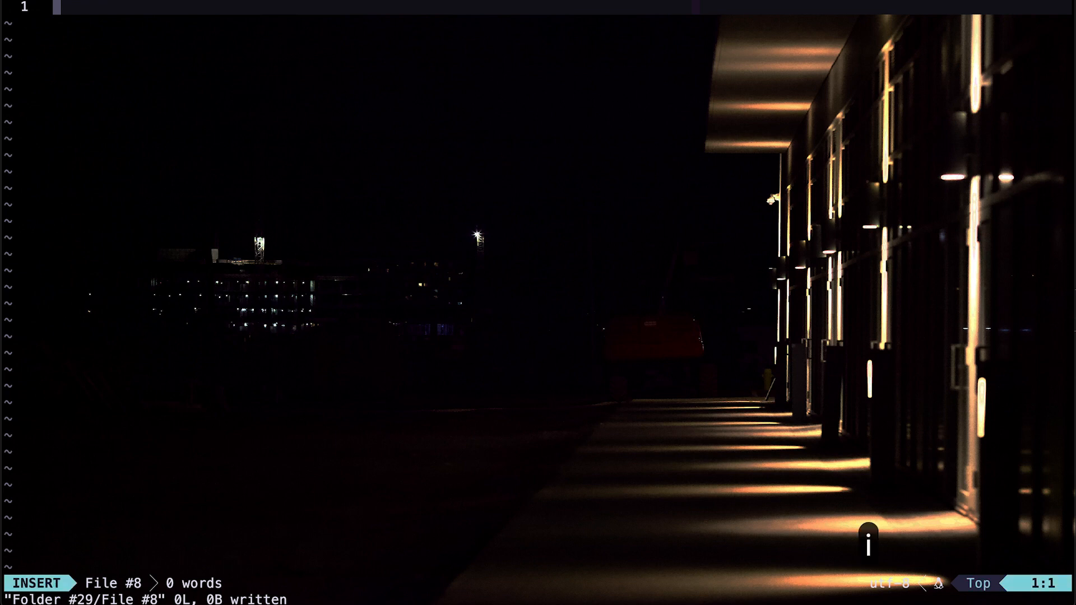
# - Begin writing the 'this is a word' lines into File #8
pyautogui.press('enter')
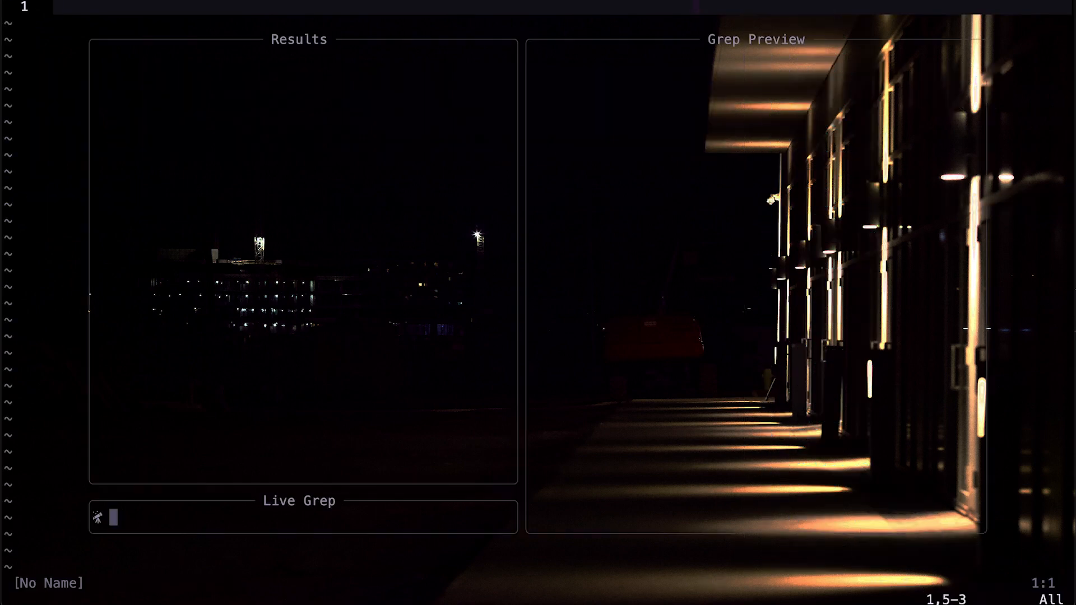
# - Live-grep for 'this is' and step through the three matching lines
pyautogui.write('this is')
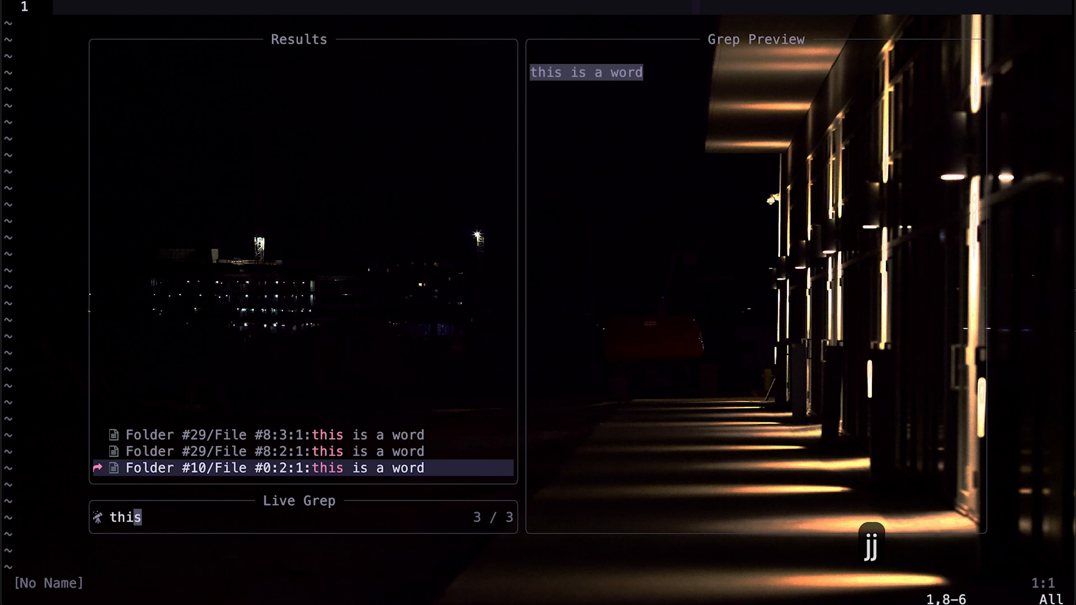
pyautogui.press('k')
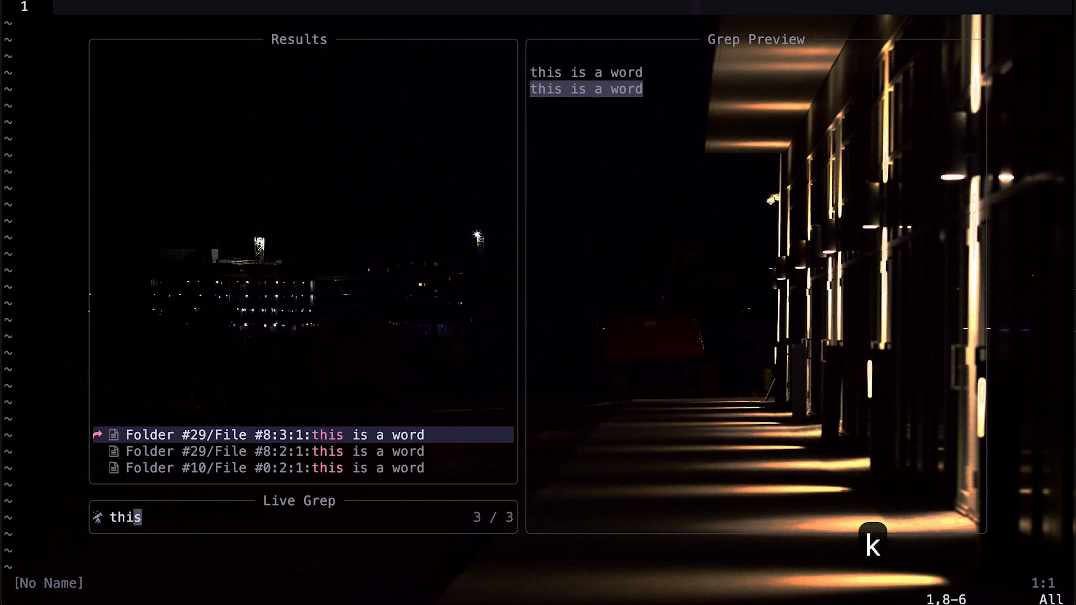
pyautogui.press('j')
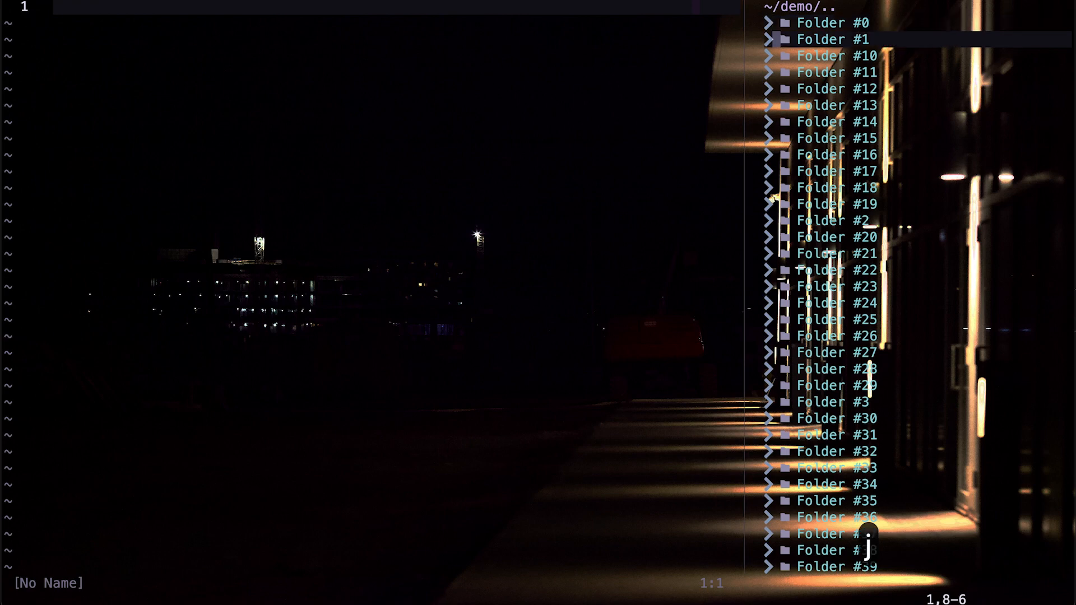
pyautogui.click(821, 22)
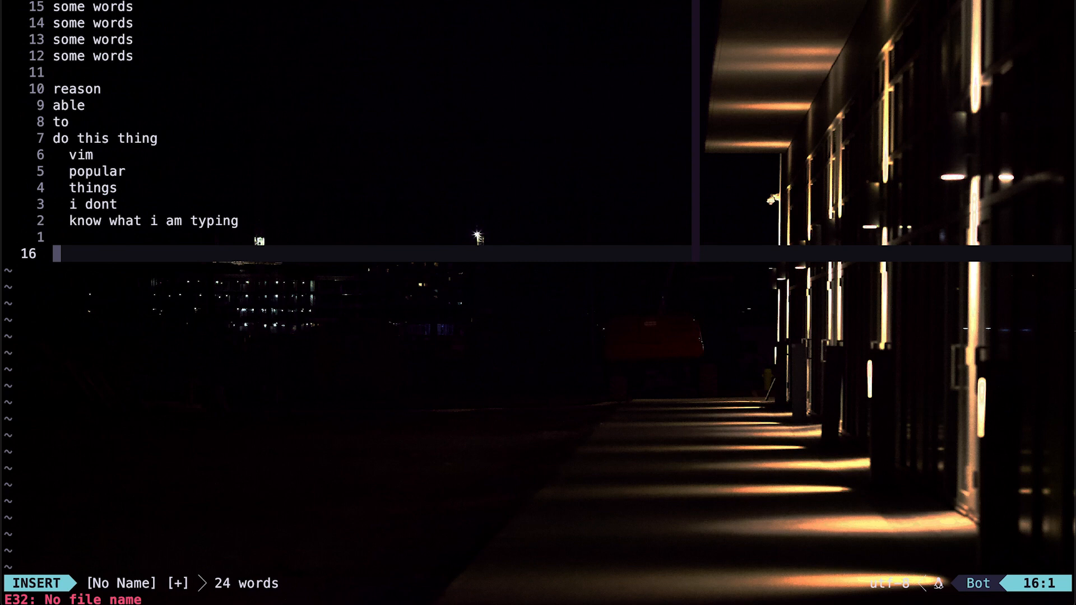
# - Autocomplete words like 'thing' into new lines below the word list
pyautogui.press('Enter')
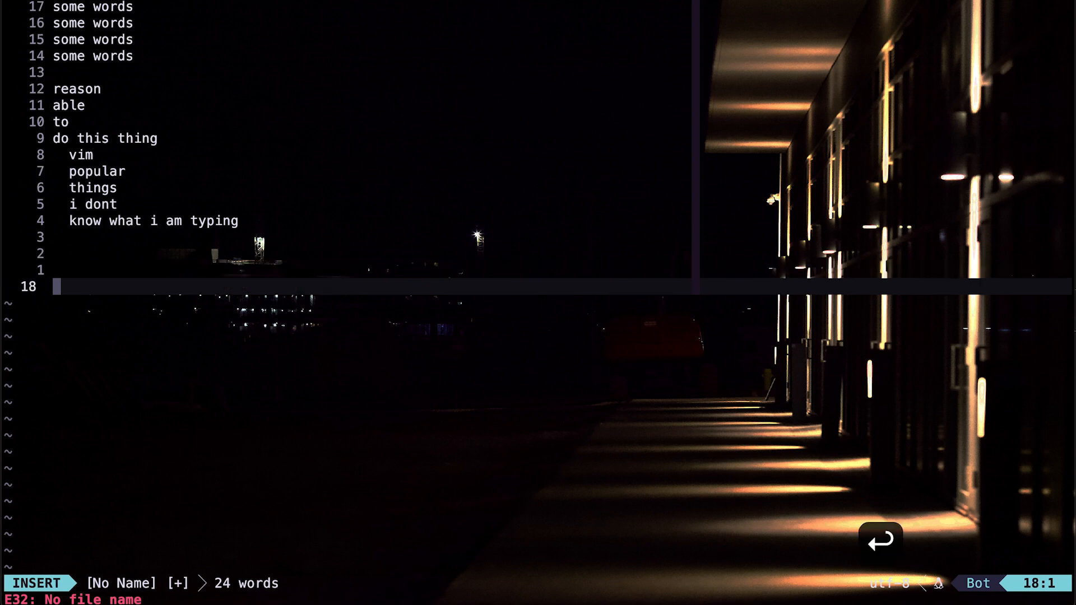
pyautogui.write('popular')
pyautogui.write('typing')
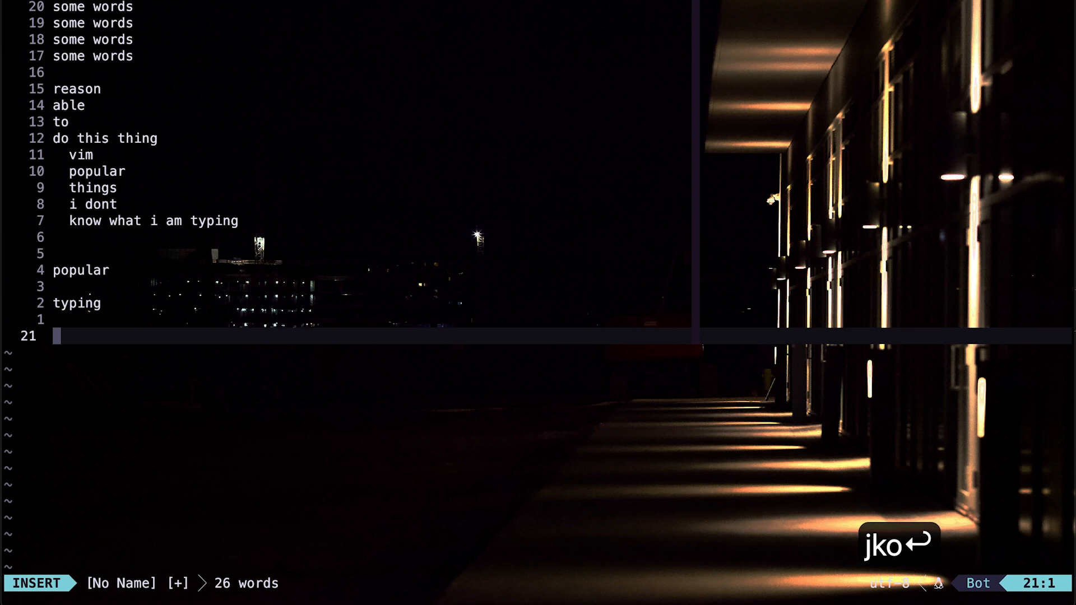
pyautogui.write('thing')
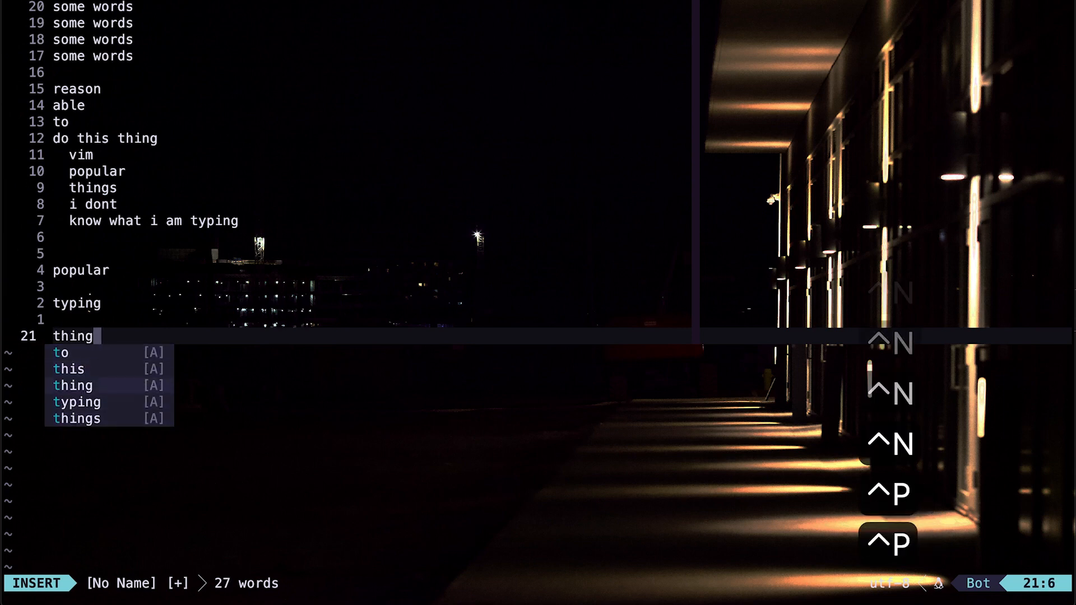
pyautogui.press('ctrl+p')
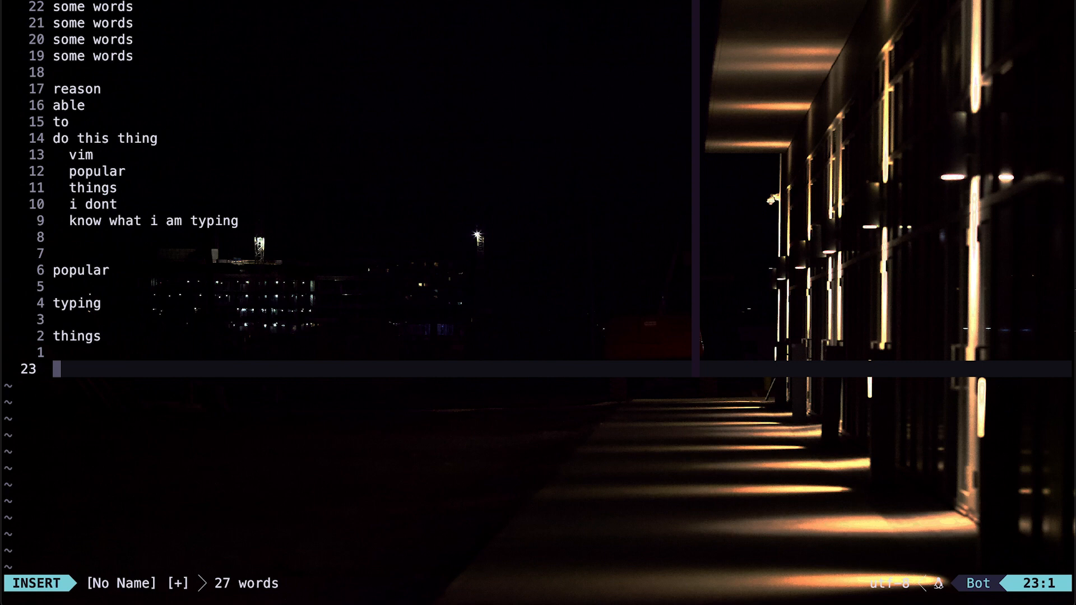
pyautogui.write('kk')
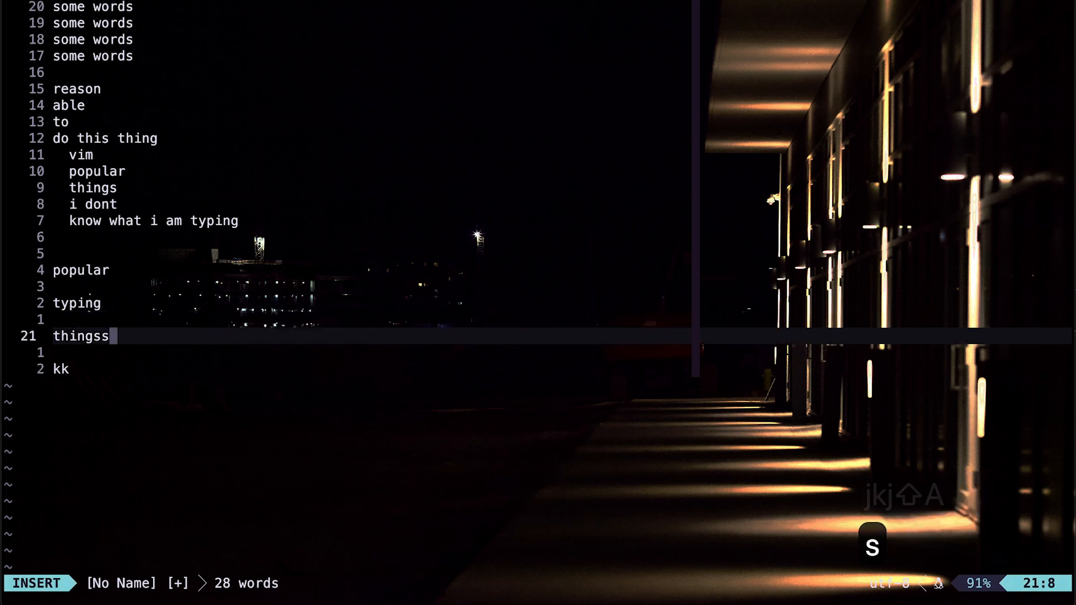
pyautogui.press('Escape')
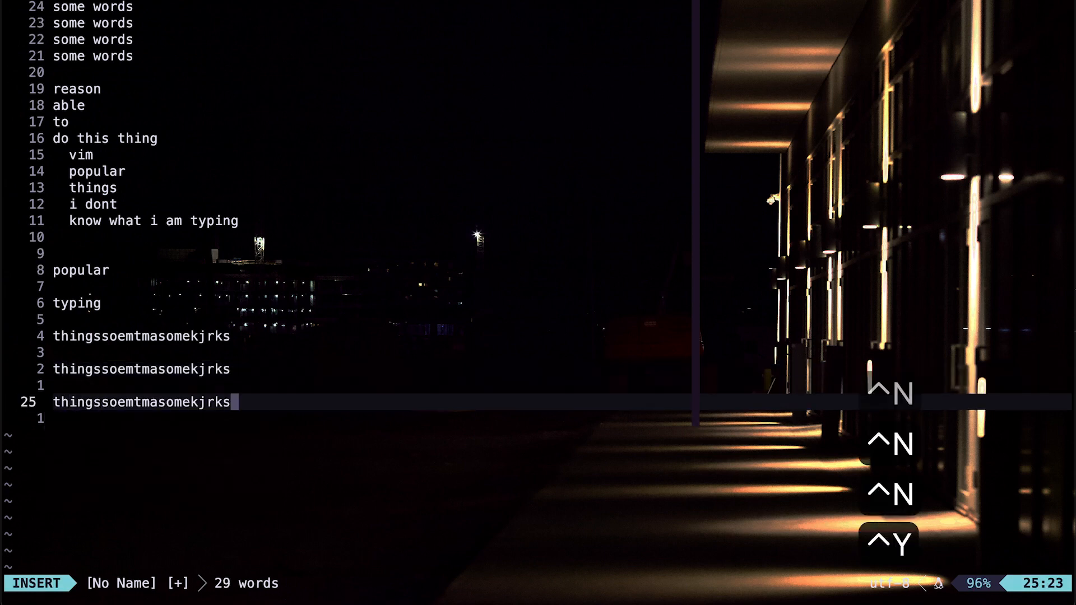
pyautogui.press('Escape')
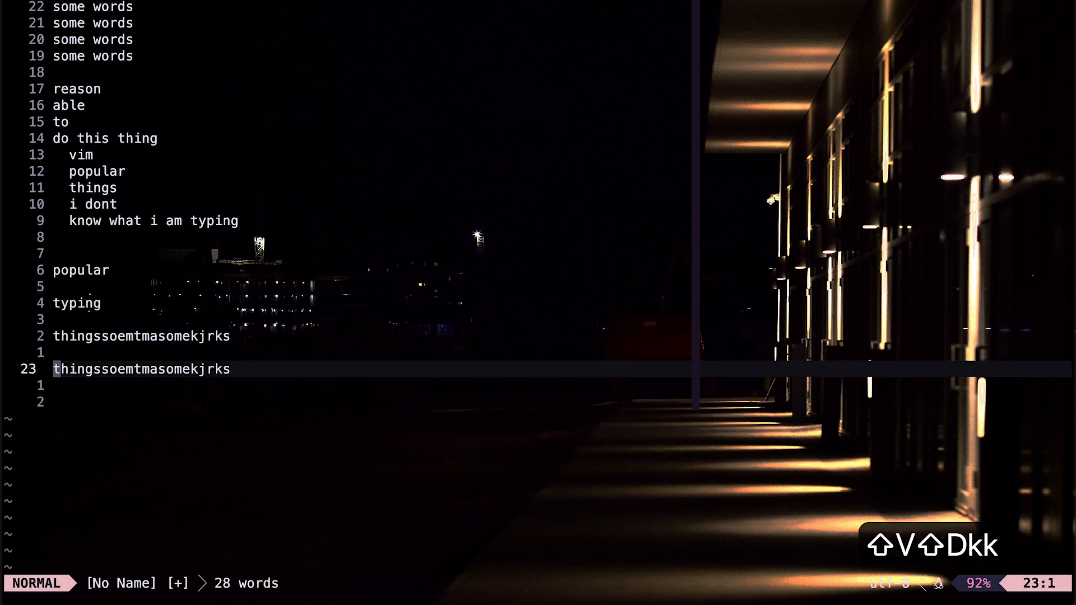
# - Discard the half-typed 'th', leave insert mode and start an :e command for a new file
pyautogui.write('th')
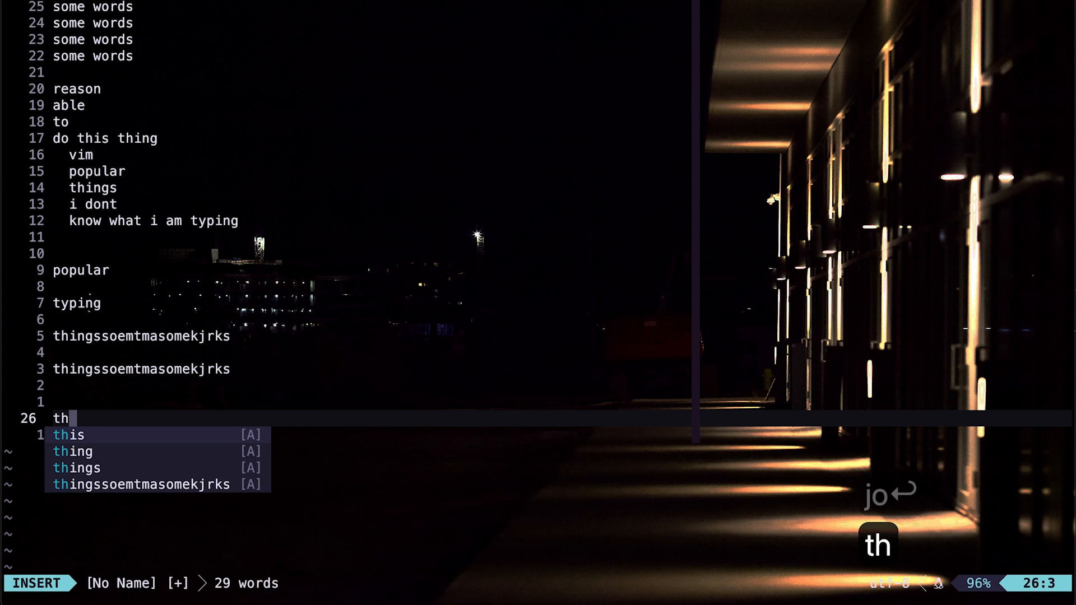
pyautogui.press('Escape')
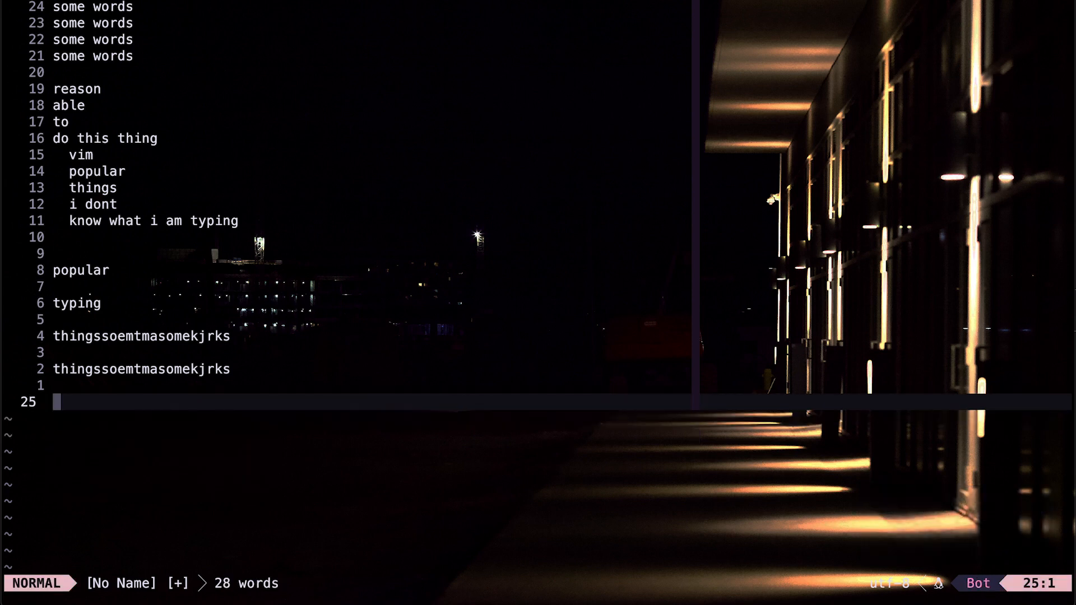
pyautogui.write(':e fil')
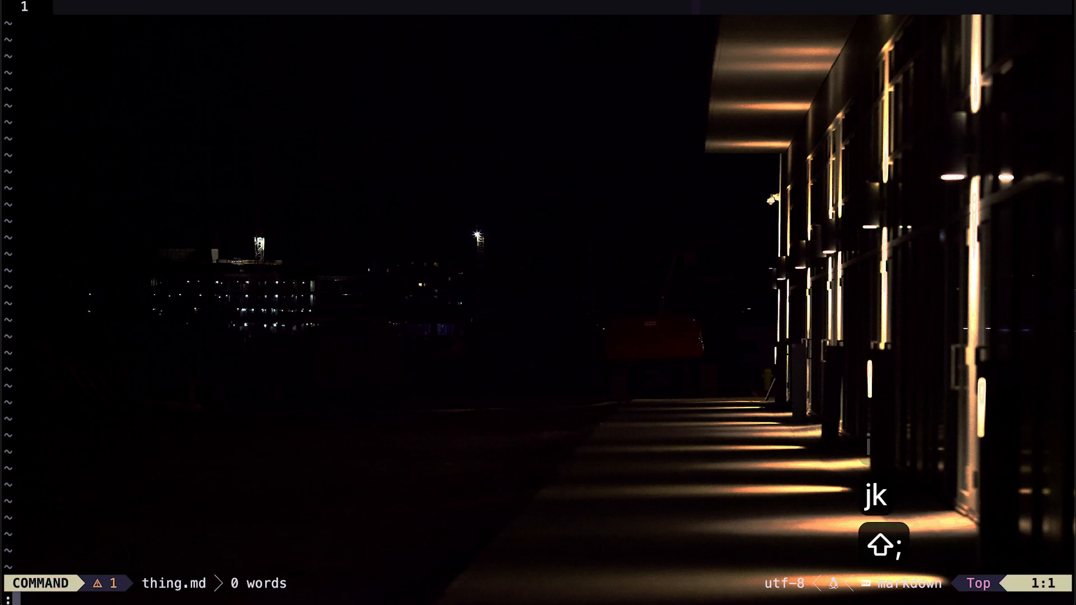
# - Open thing.md with MarkdownPreview and move up toward the title, the preview scrolling in sync
pyautogui.press('Enter')
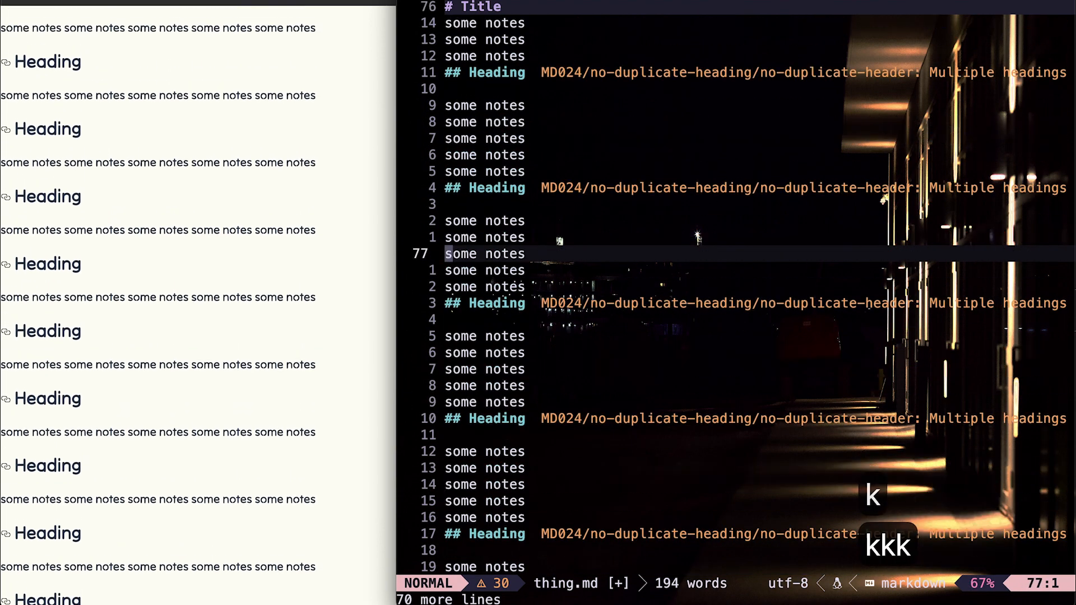
pyautogui.press('k')
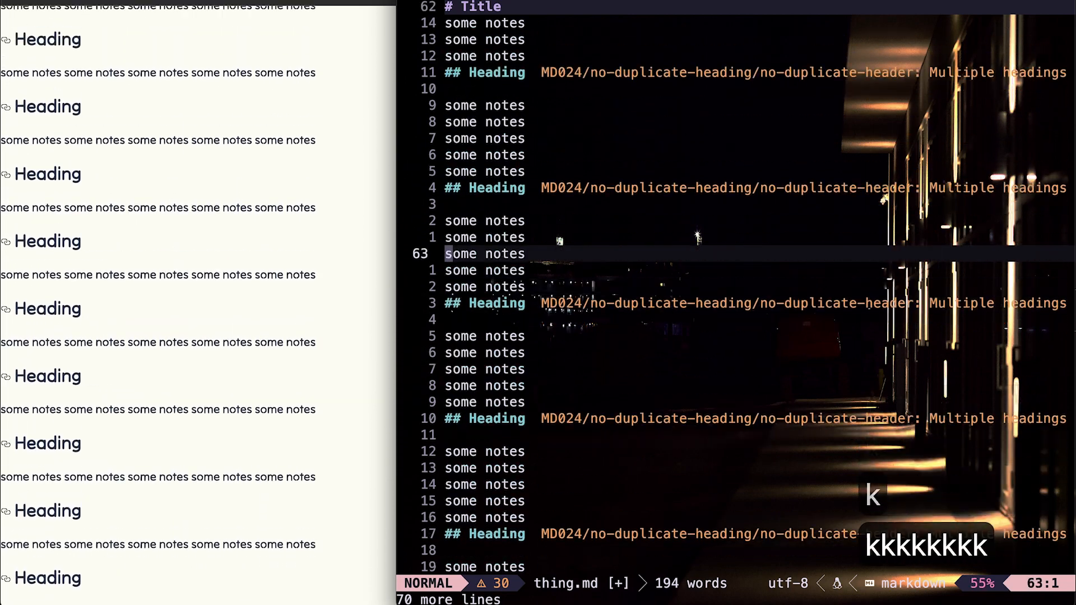
pyautogui.press('k')
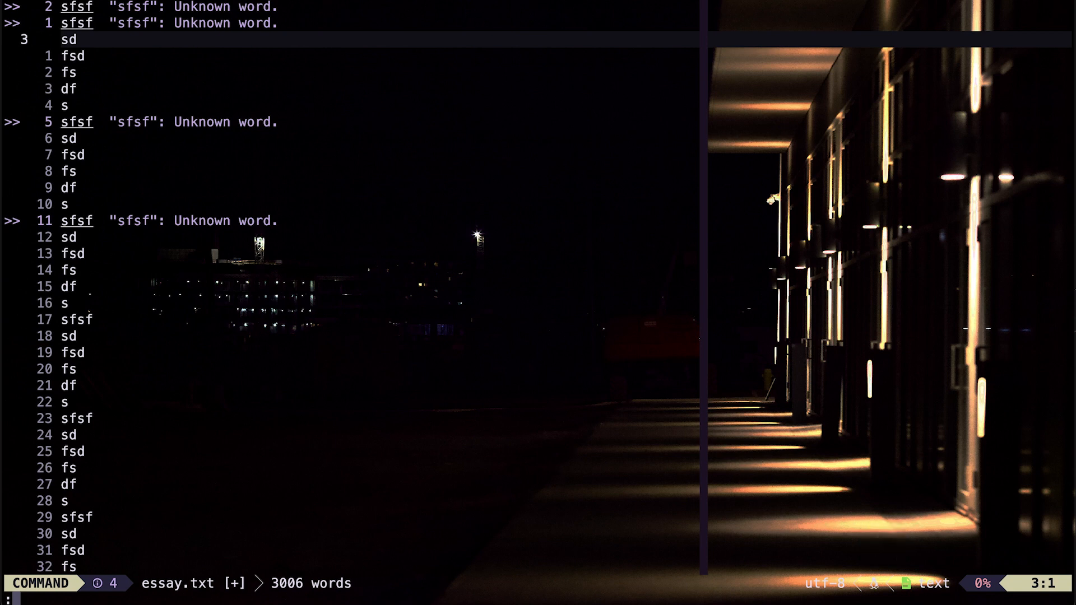
# - Yank the entire spell-checked essay.txt buffer with :%y
pyautogui.write('%y')
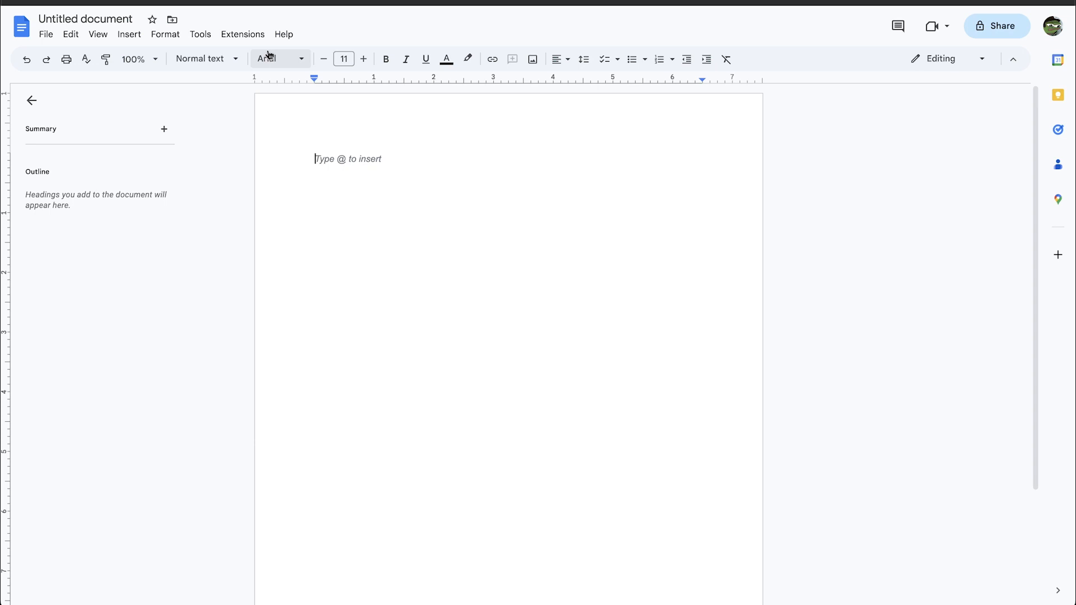
# - Paste the essay into the document and add a centred 'Tittle' heading line above it
pyautogui.press('cmd+v')
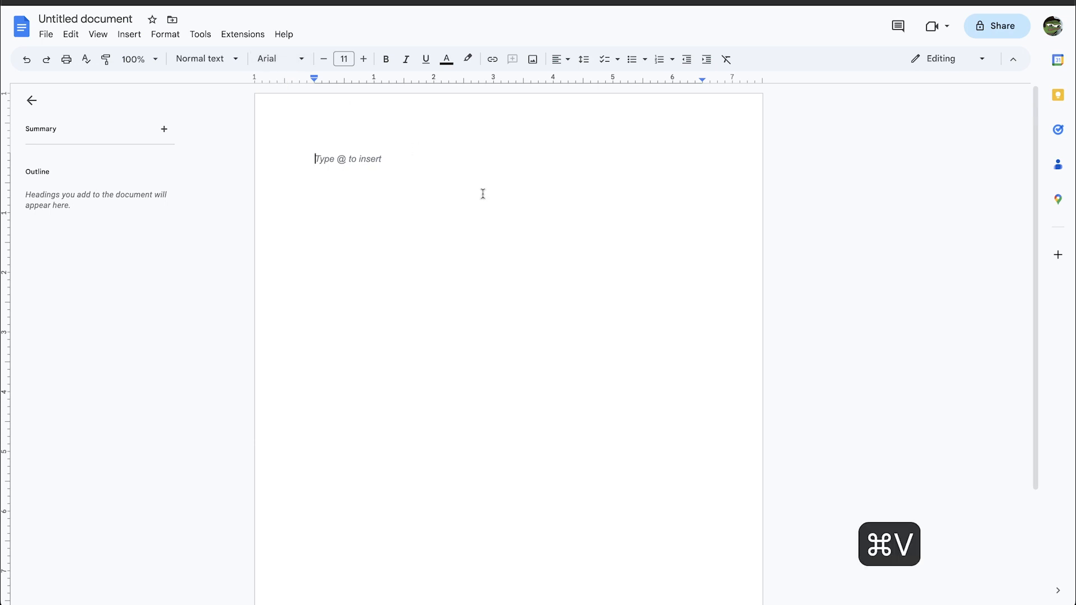
pyautogui.press('cmd+v')
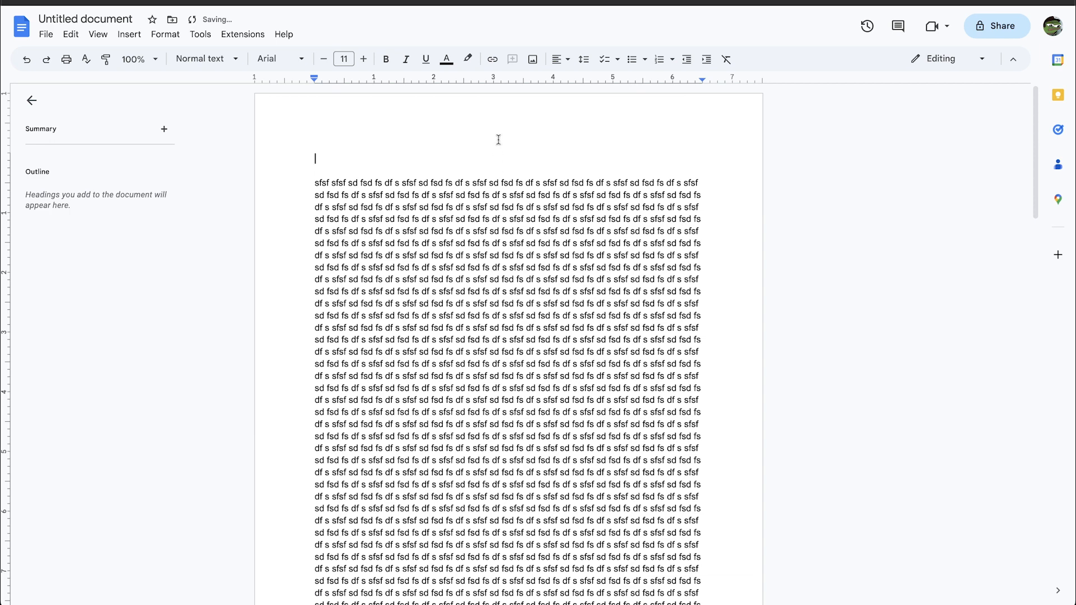
pyautogui.click(557, 59)
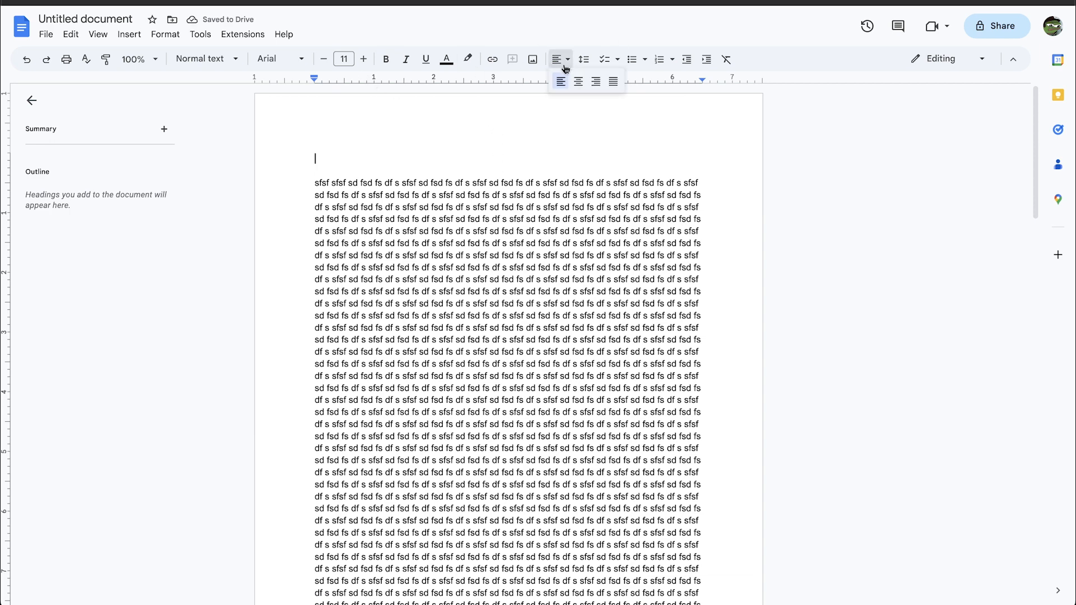
pyautogui.write('Tittle')
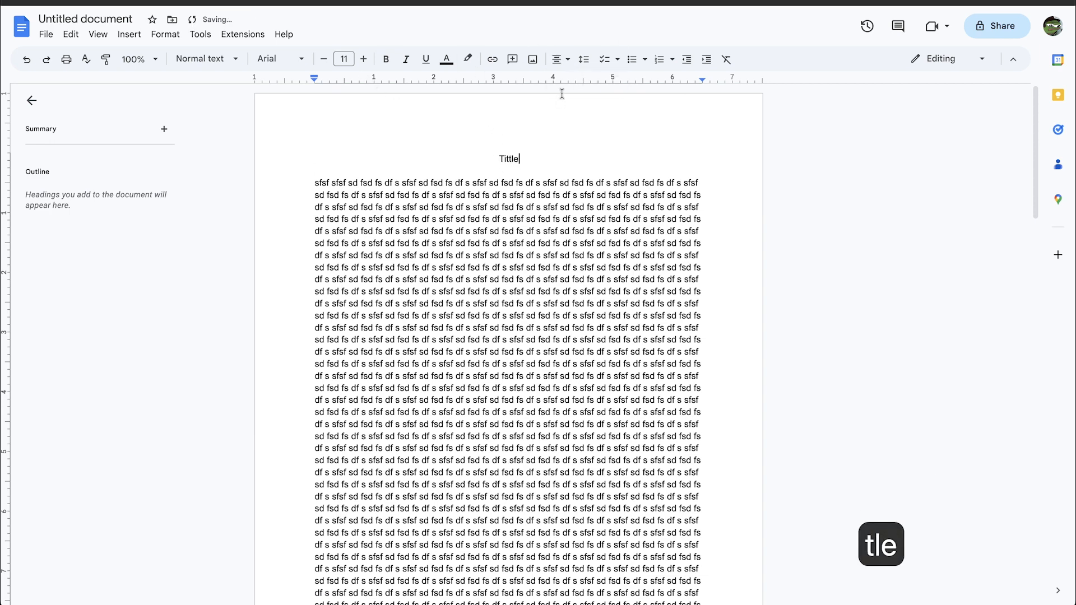
# - Select the whole document and switch it to a serif font from the font list
pyautogui.press('cmd+a')
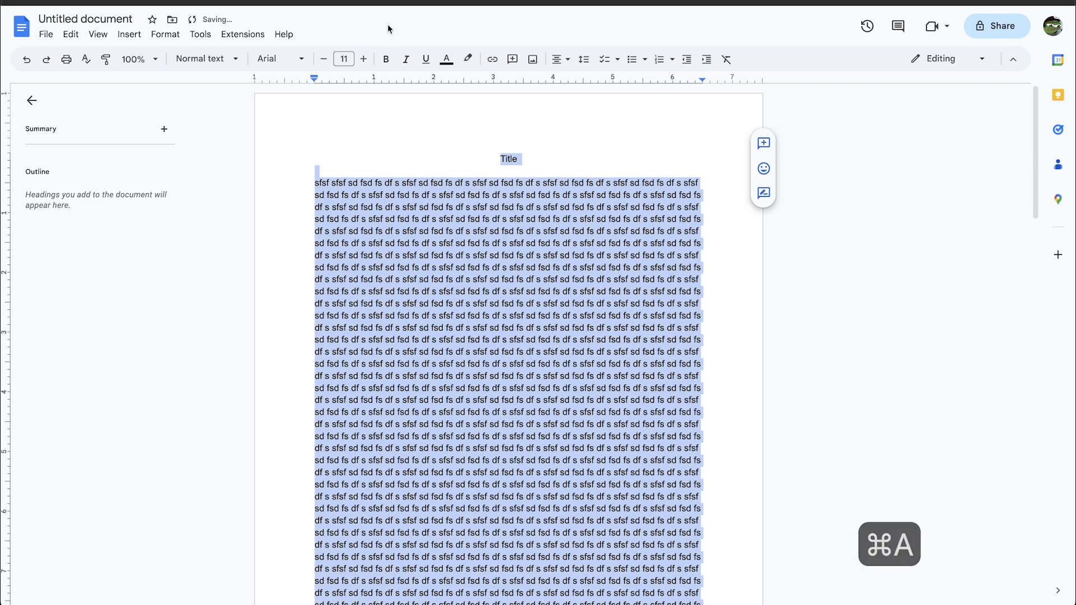
pyautogui.click(277, 59)
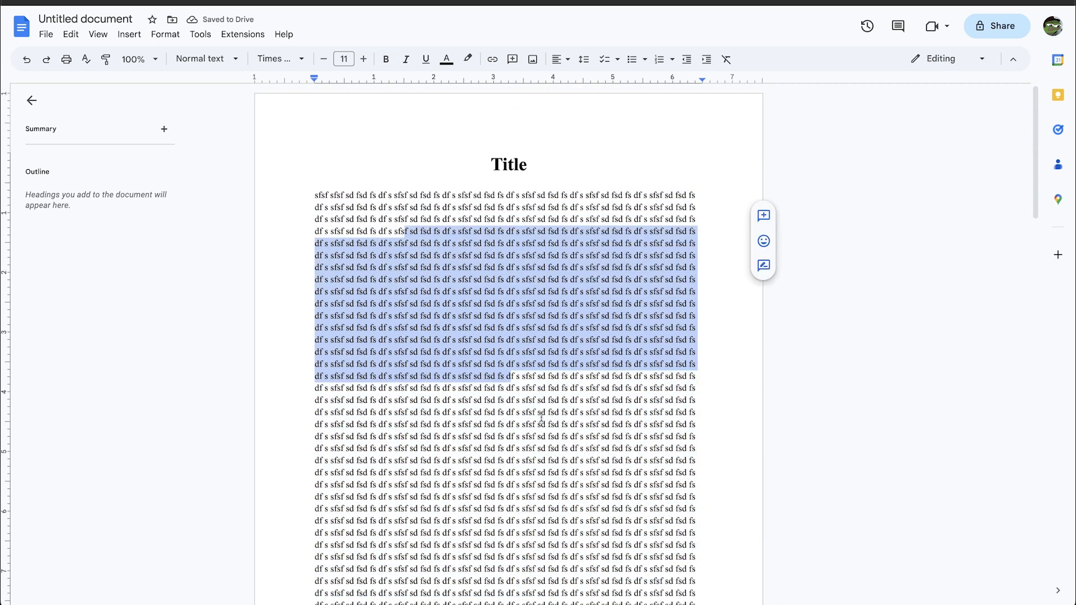
pyautogui.click(555, 416)
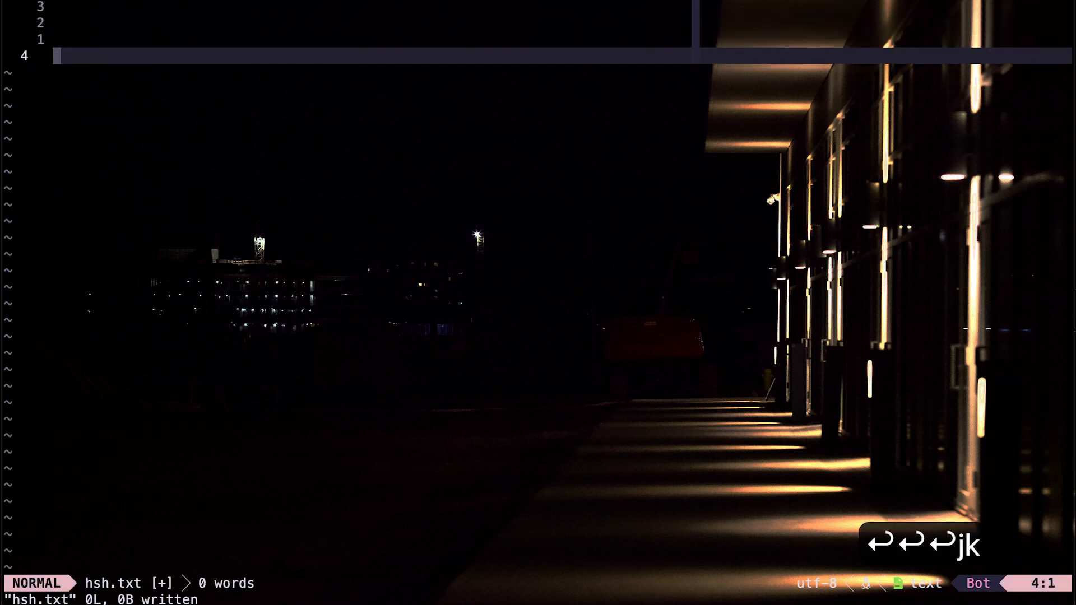
# - Search plugins.lua for 'pen' to land on the vim-pencil plugin entry
pyautogui.press('i')
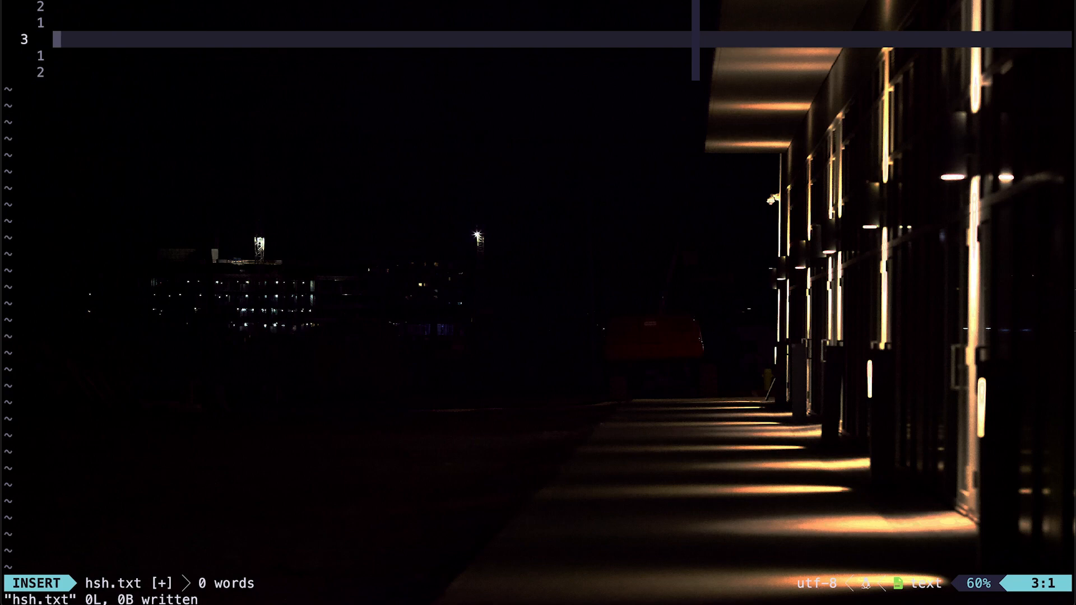
pyautogui.write('pencil")')
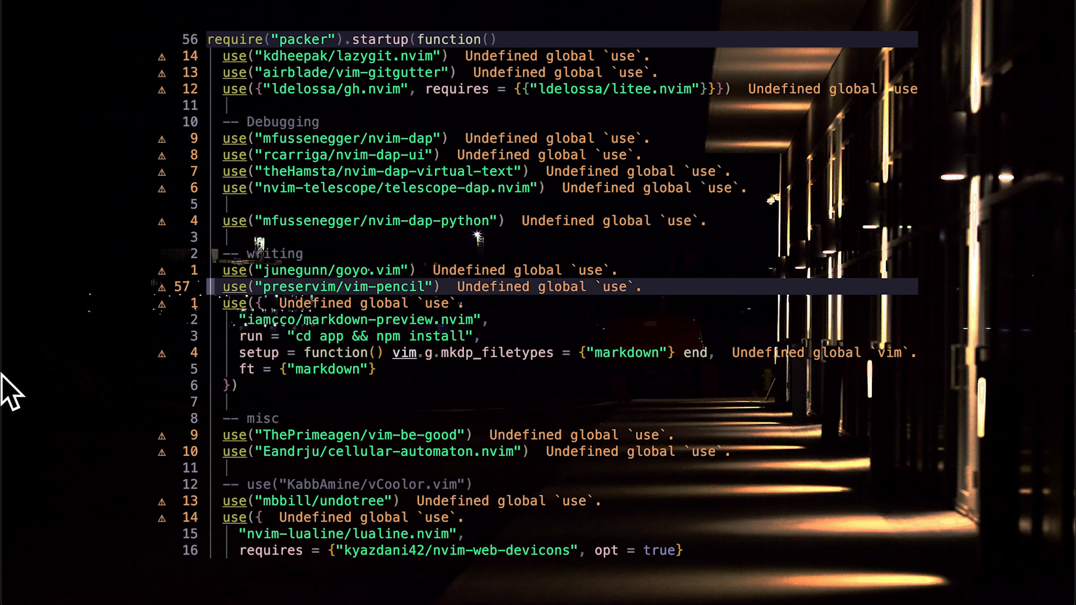
pyautogui.moveTo(640, 200)
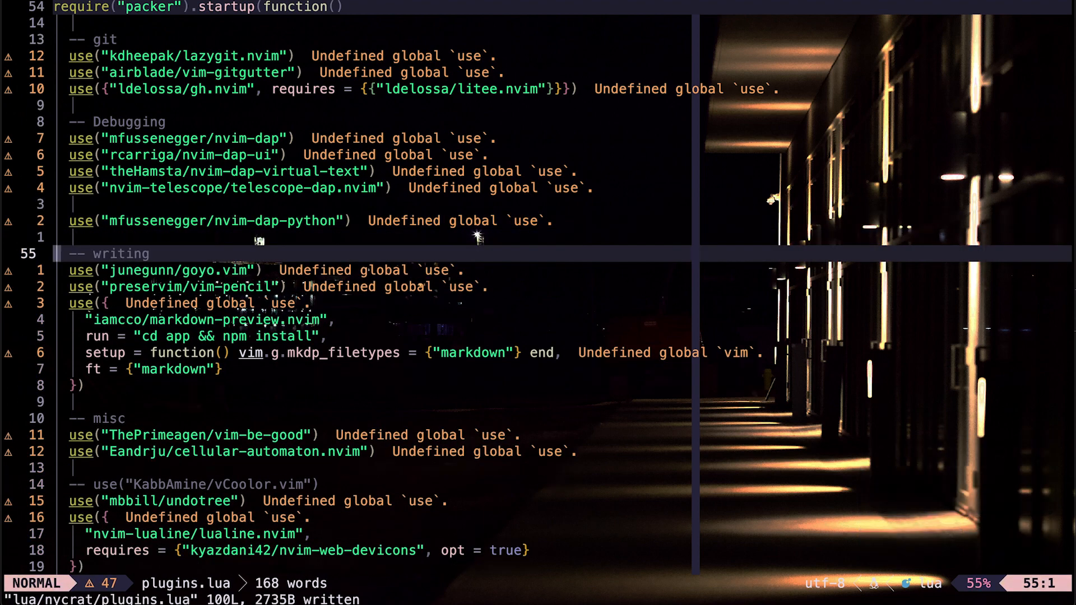
# - Save plugins.lua and switch back to the empty hsh.txt note
pyautogui.press(':')
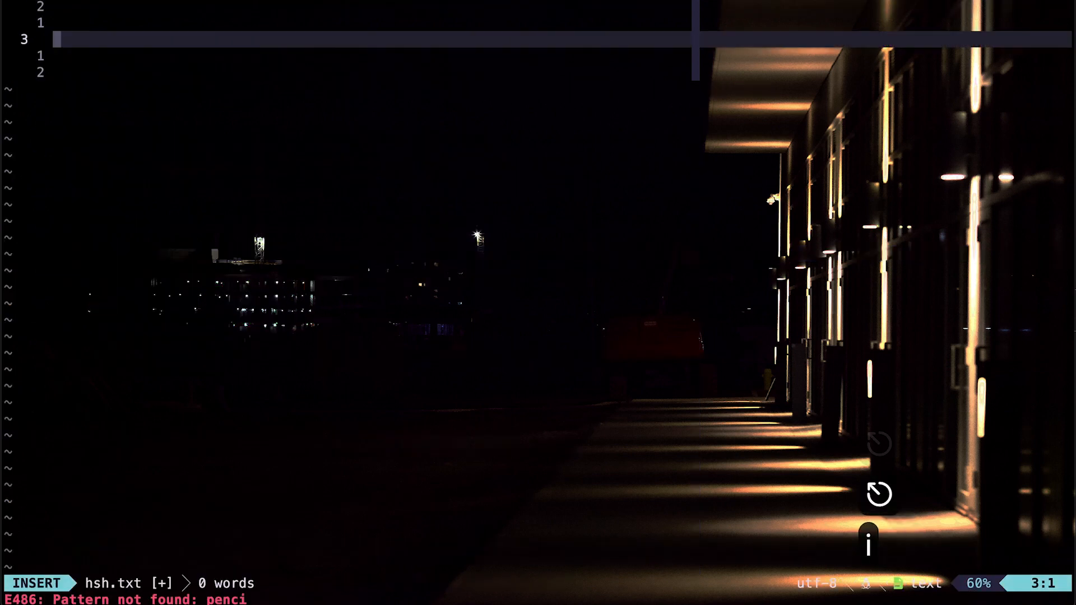
# - Enter gibberish words like 'sdfsf', 'assdf', 'dsfs' so spell check flags them as unknown
pyautogui.press('Escape')
pyautogui.write('sdf sdf sdf sdf sdf sdf sdf sdf sdf sdf sdf sdf sdf sdf hsseoesje sekjsdk sd s d s  ssdfsdf sdf sd fsd  sd fs df sd fsd f sf')
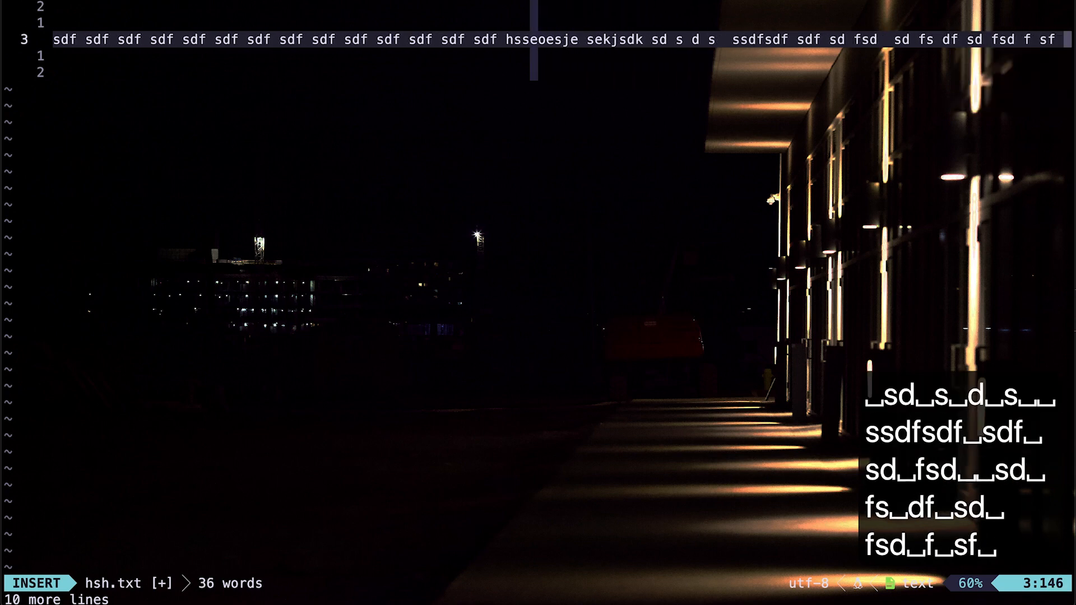
pyautogui.press('Escape')
pyautogui.write('shsshsd shsshsd shsshsd shsshsd shsshsd  s s s ssd sdfs ')
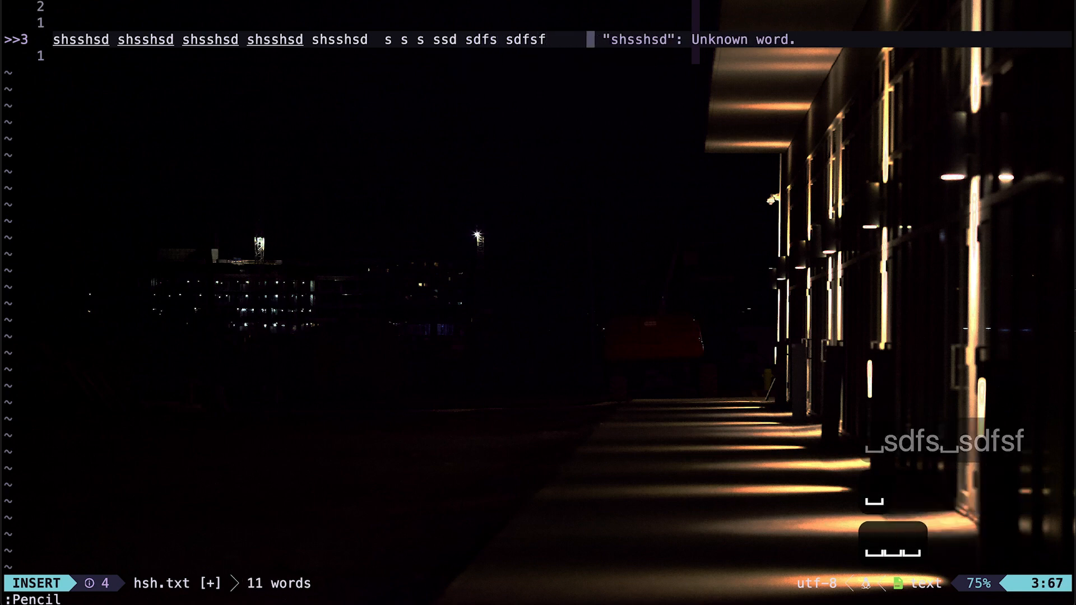
pyautogui.write('sdfsf')
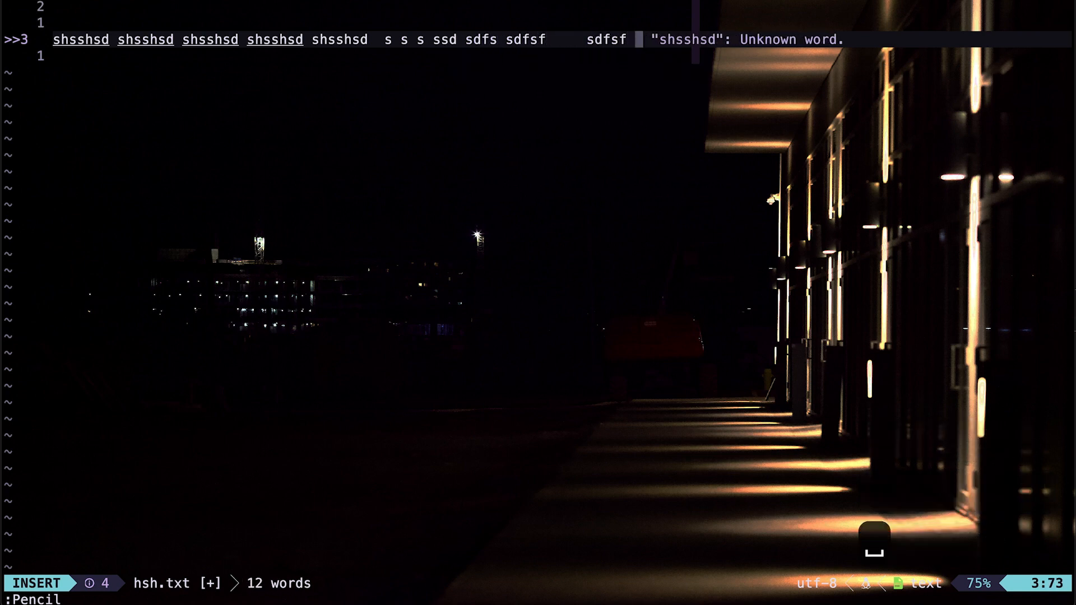
pyautogui.write('assdf')
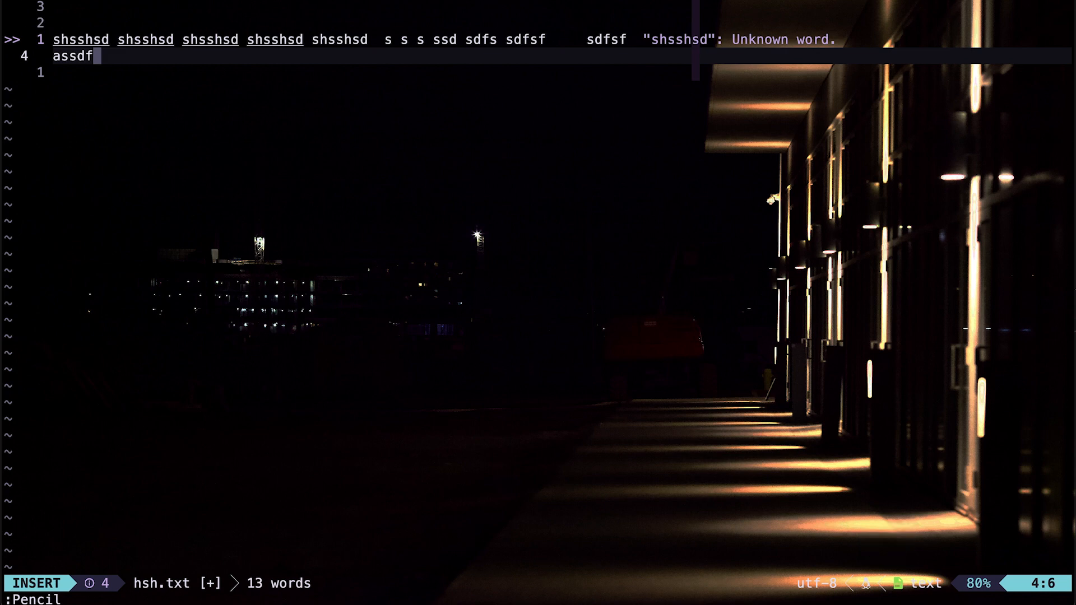
pyautogui.write('sosdmfo')
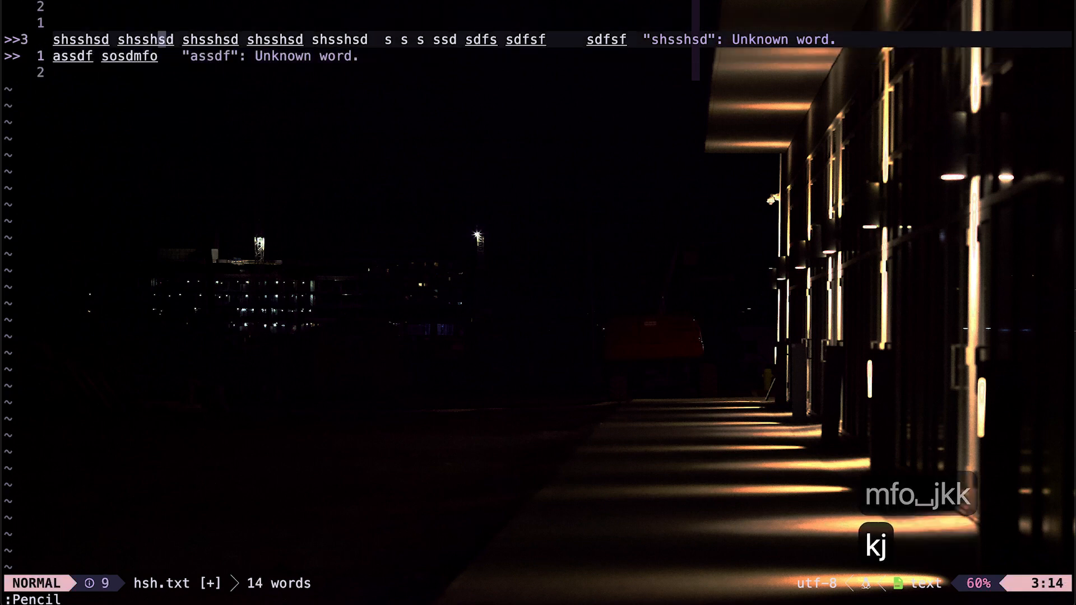
pyautogui.write('dsfs')
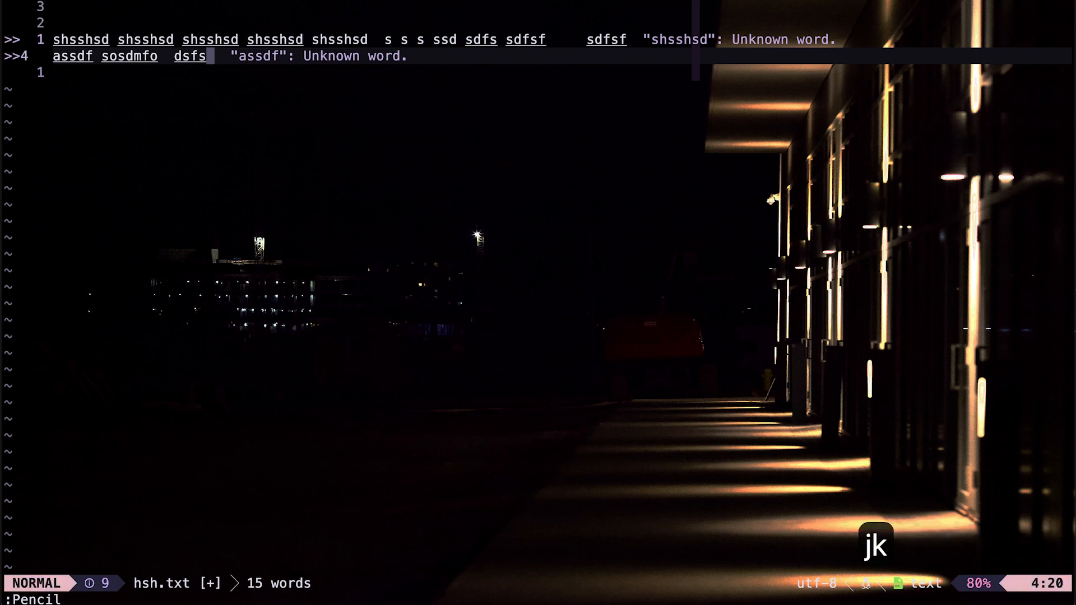
# - Add more lines such as 'assdf sosdmfo dsfs' and 'to sowrkr s', reusing earlier words via completion
pyautogui.write('assdf sosdmfo dsfs assdf sosdmfo  dsfs  sdf')
pyautogui.write('s s ssdfsf')
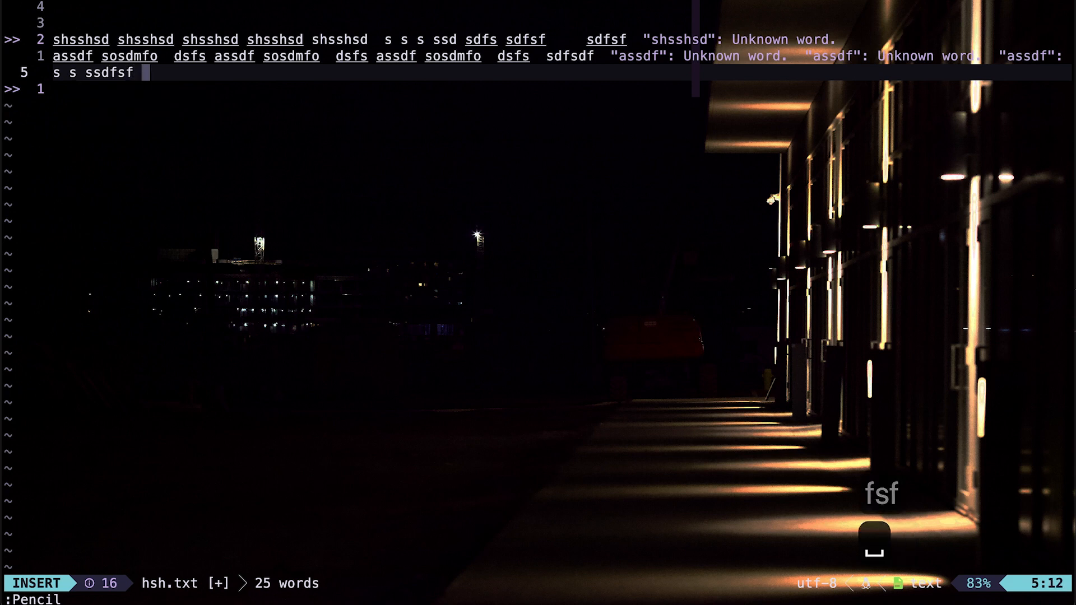
pyautogui.write('sd fs this fnt as')
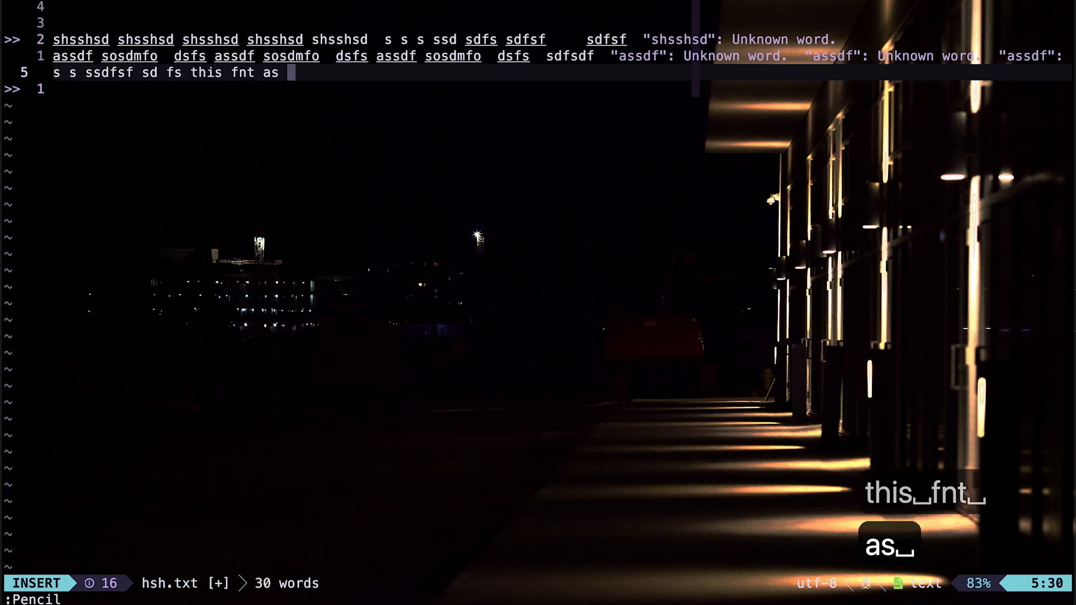
pyautogui.write('to sowrkr s')
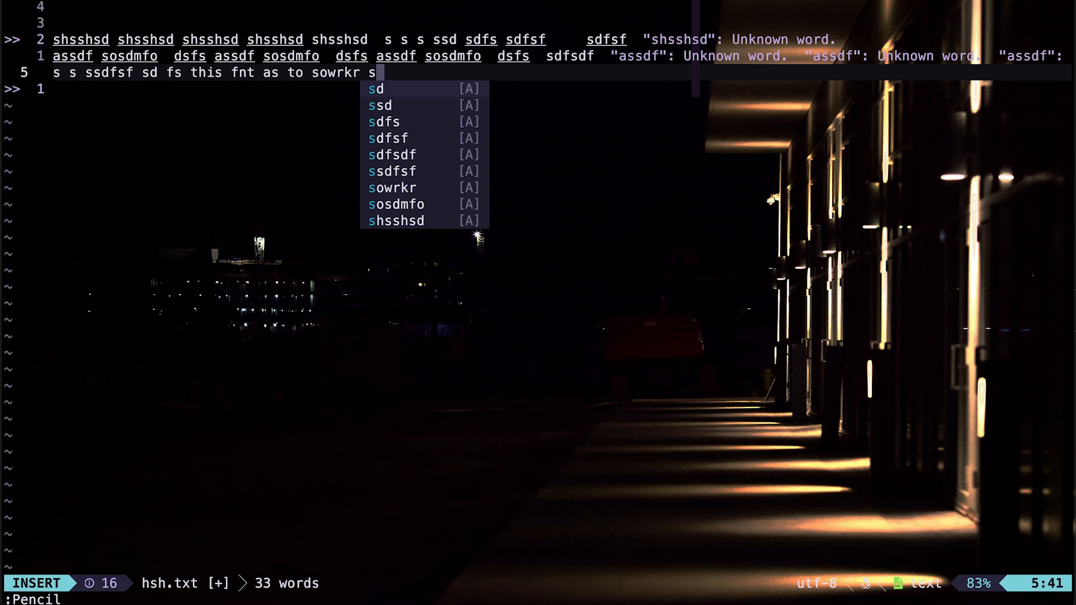
pyautogui.write('you')
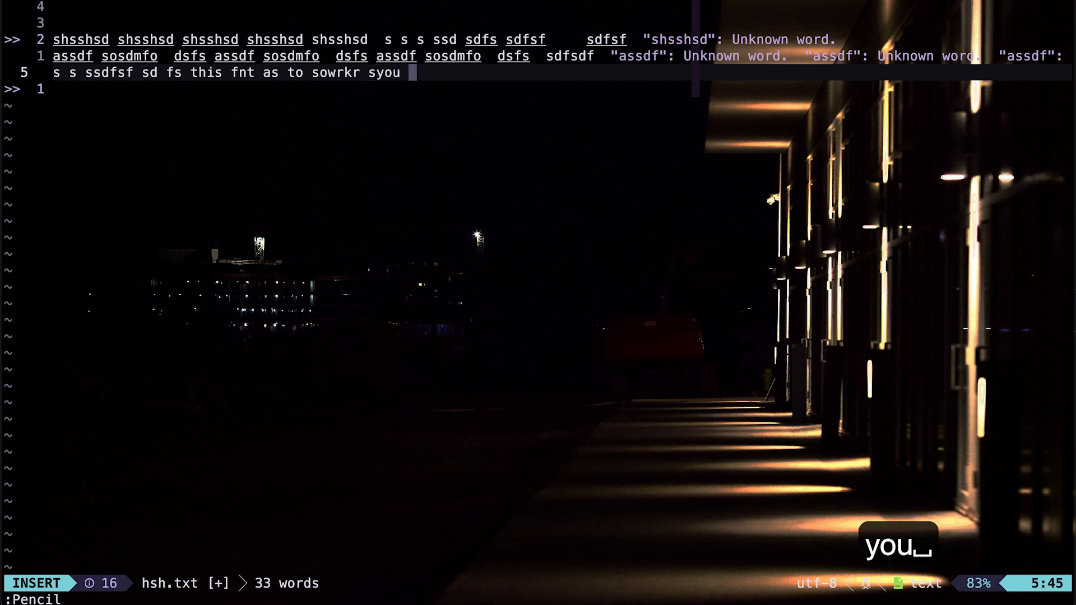
pyautogui.write('sddfks fss s')
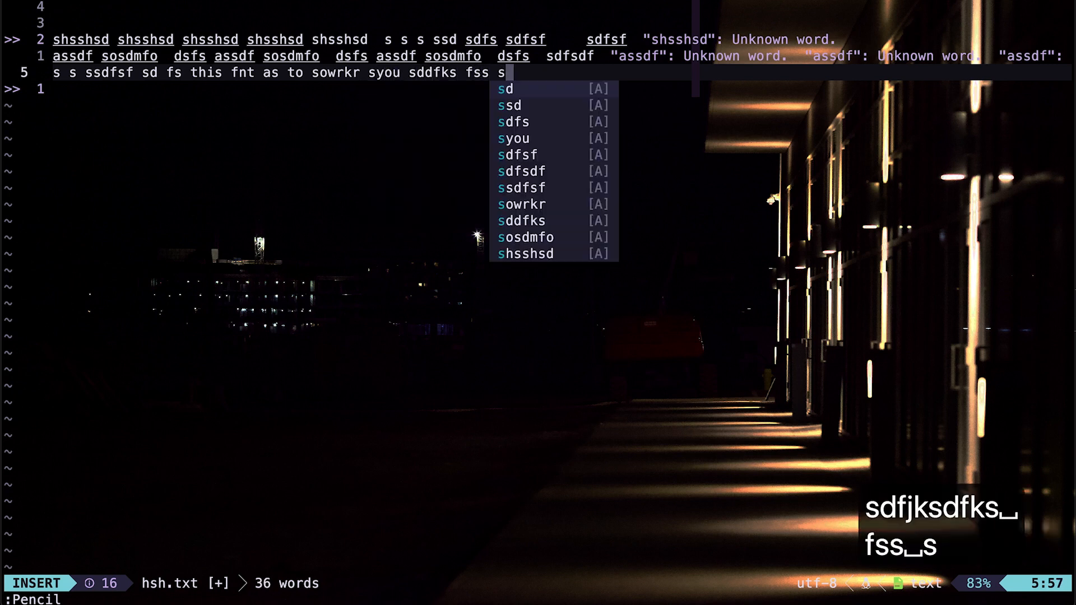
pyautogui.write('asfs fw fwwowfw o')
pyautogui.click(538, 599)
pyautogui.write('/tele')
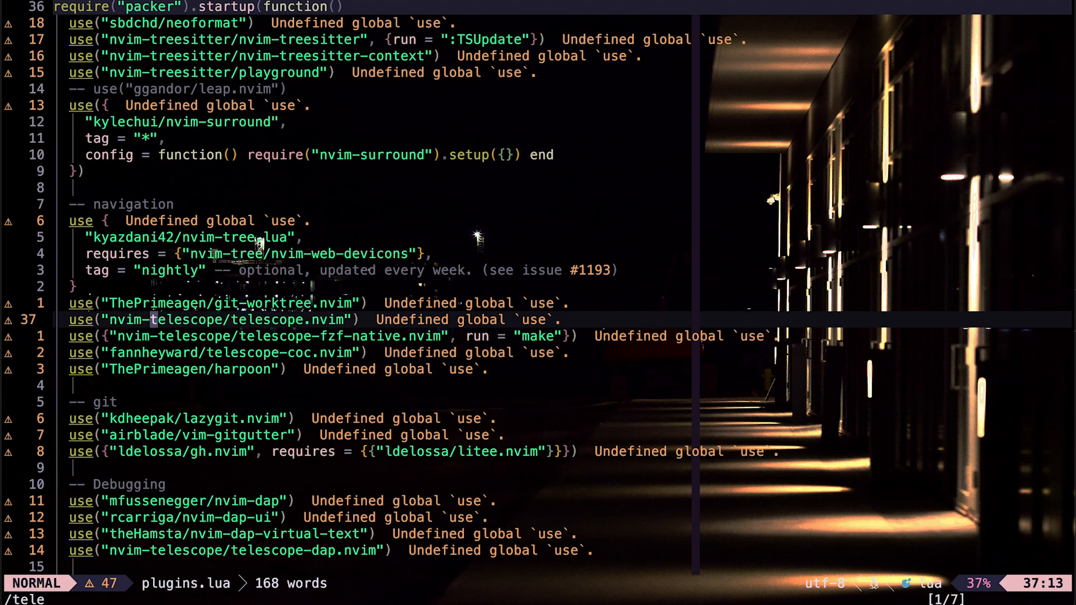
pyautogui.press('V')
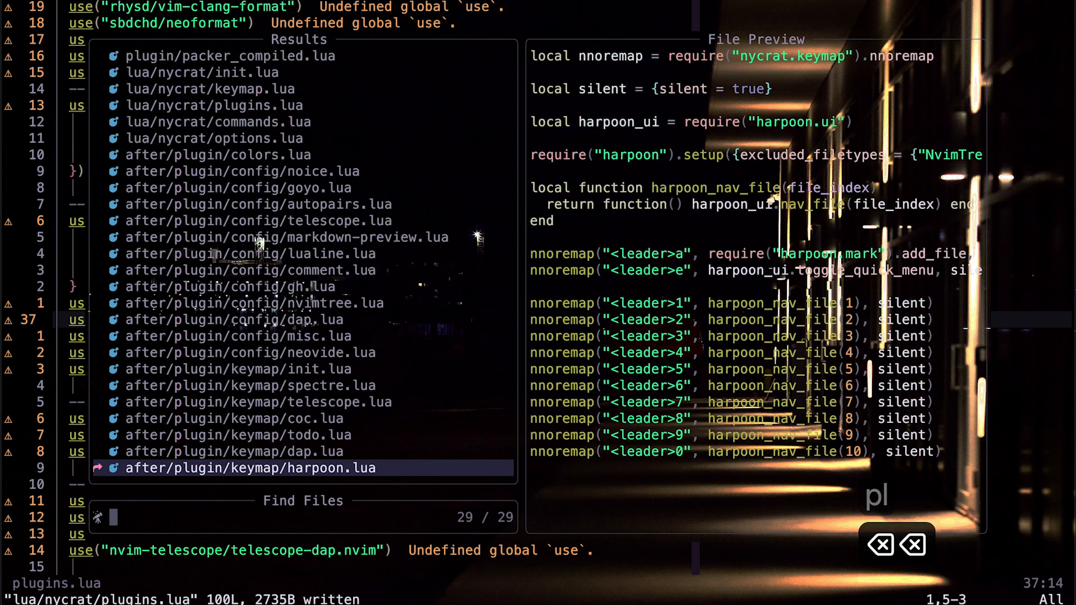
pyautogui.write('plugin')
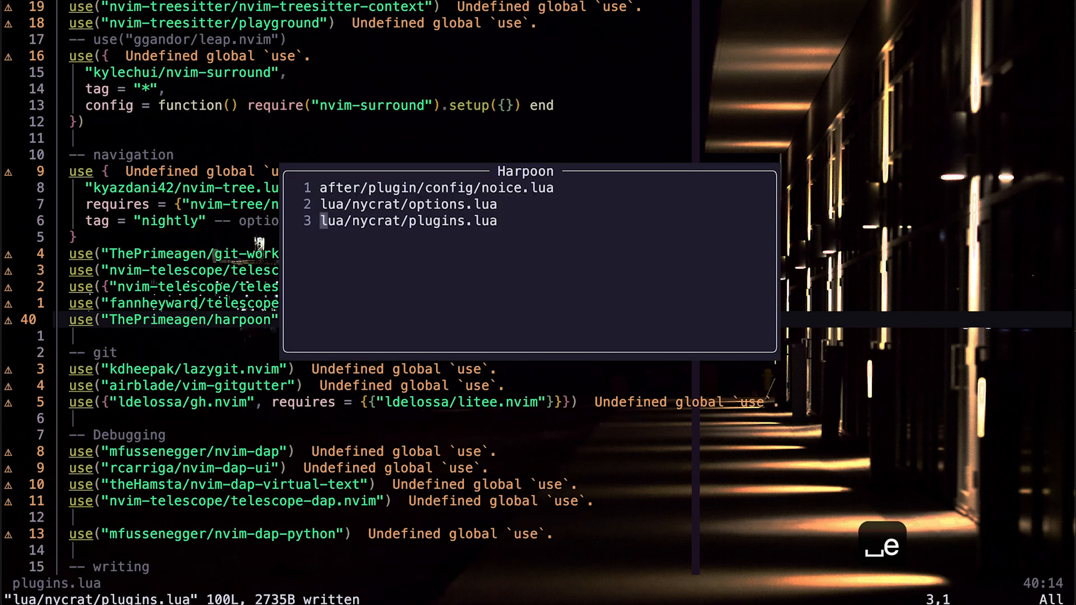
pyautogui.press('Escape')
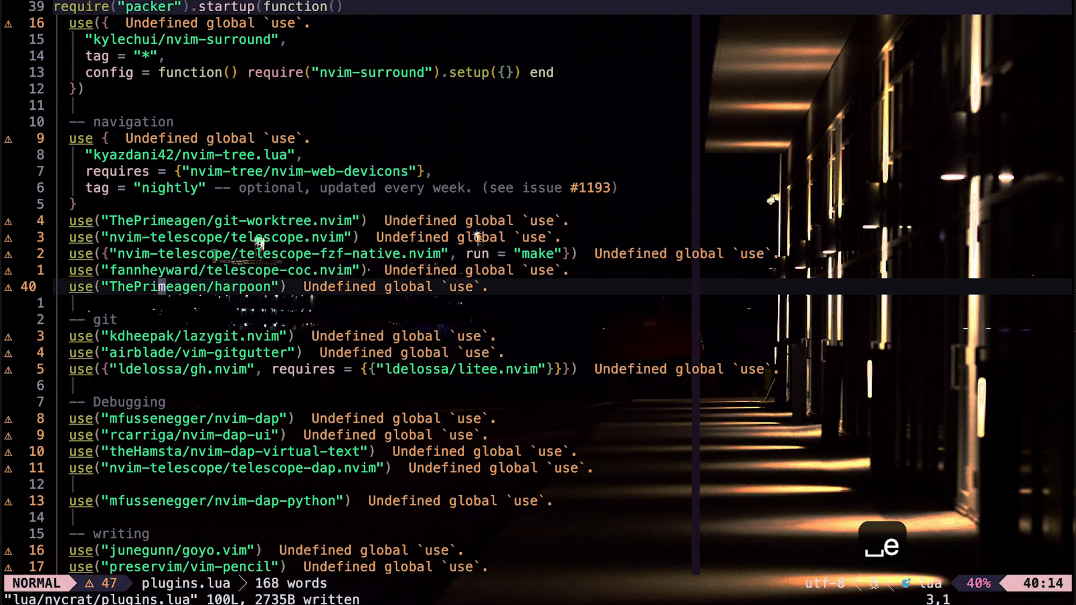
pyautogui.scroll(-3)
pyautogui.write('you can')
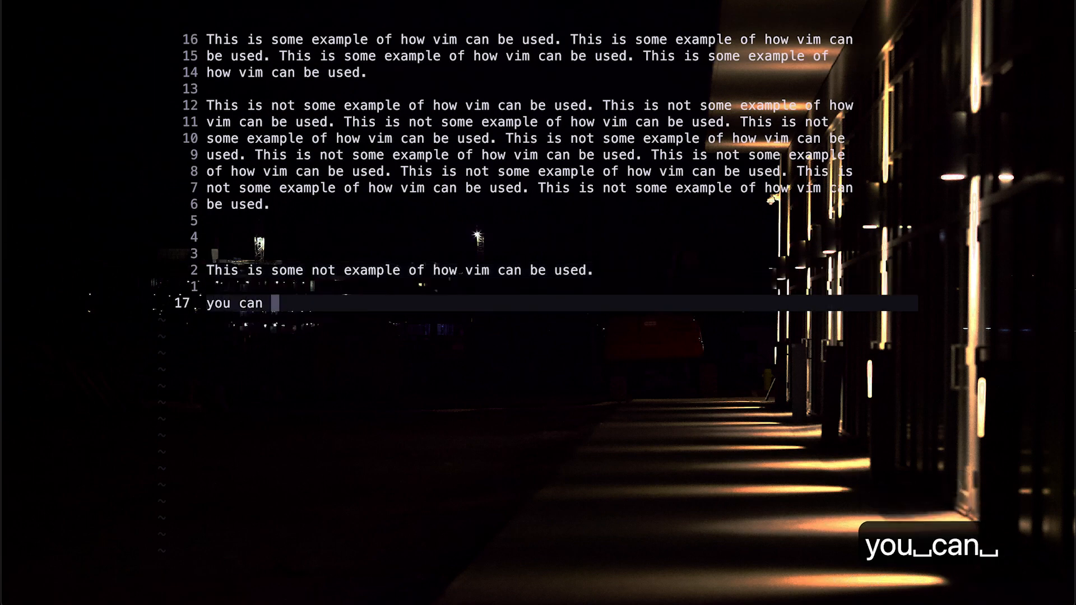
# - Write 'use this so there are less clutter while typing', fixing a typo along the way
pyautogui.write('use this view')
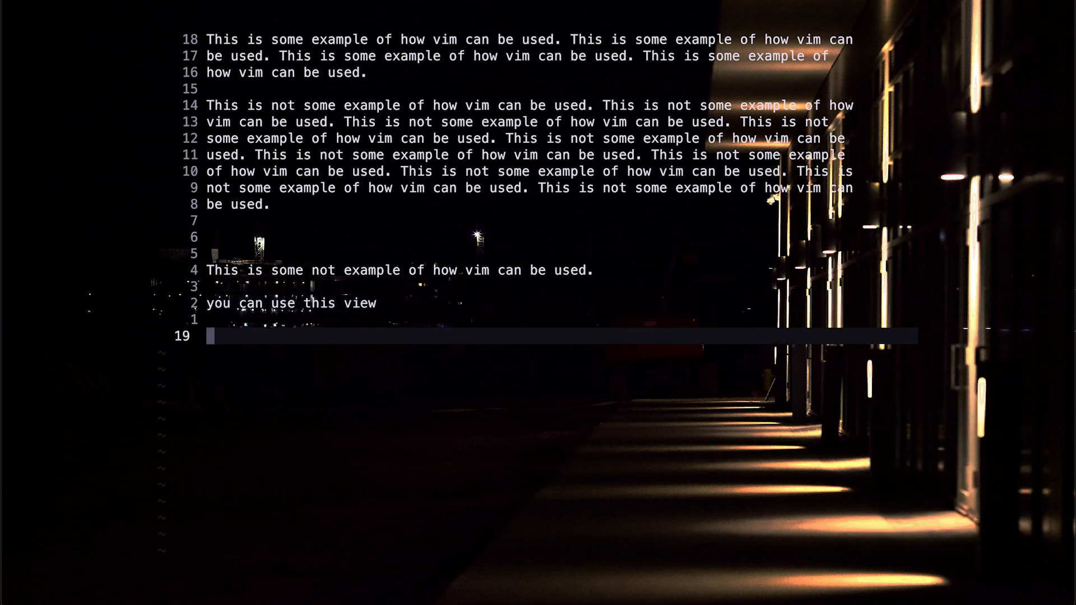
pyautogui.write('so there are les')
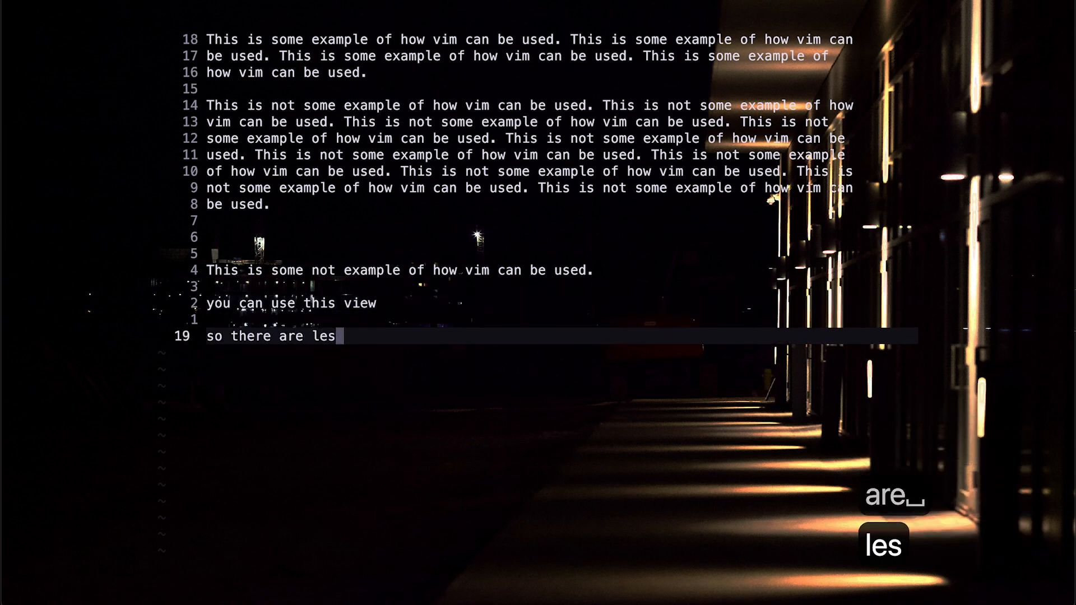
pyautogui.write('s less clut')
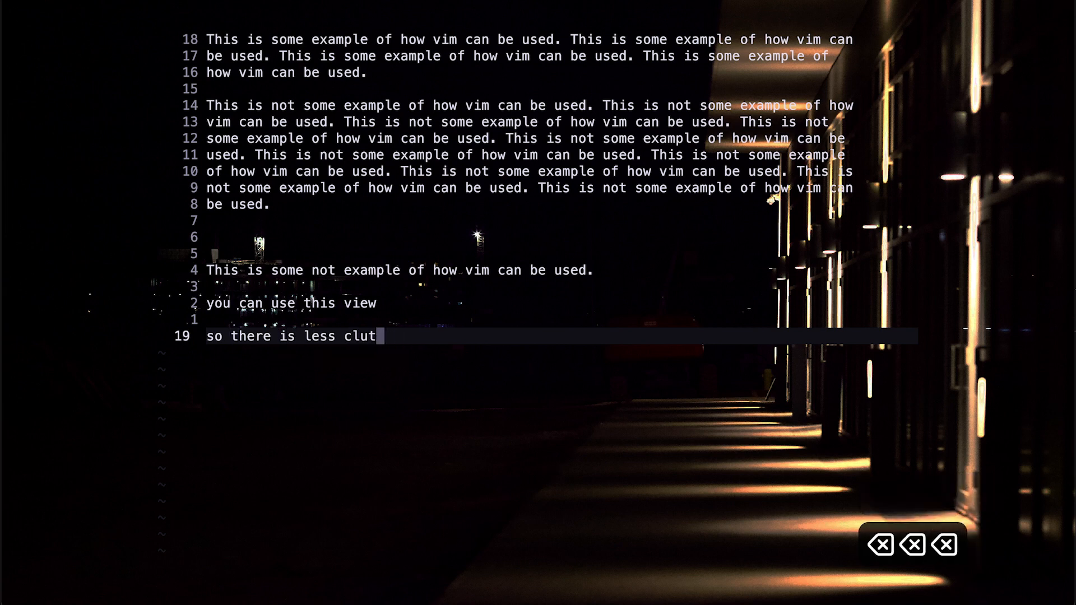
pyautogui.press('backspace')
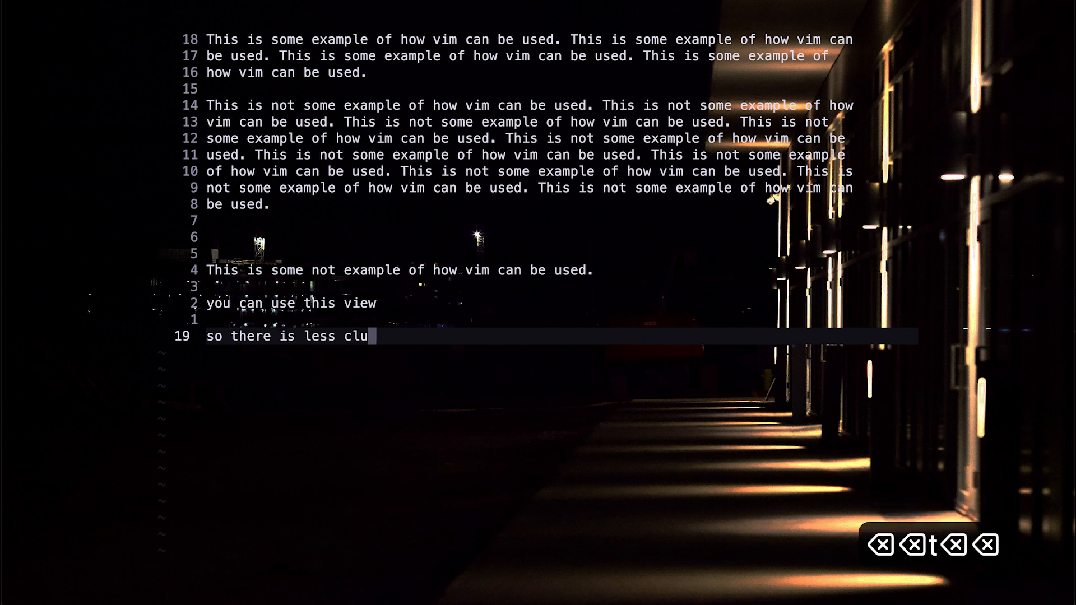
pyautogui.write('tter while tyu')
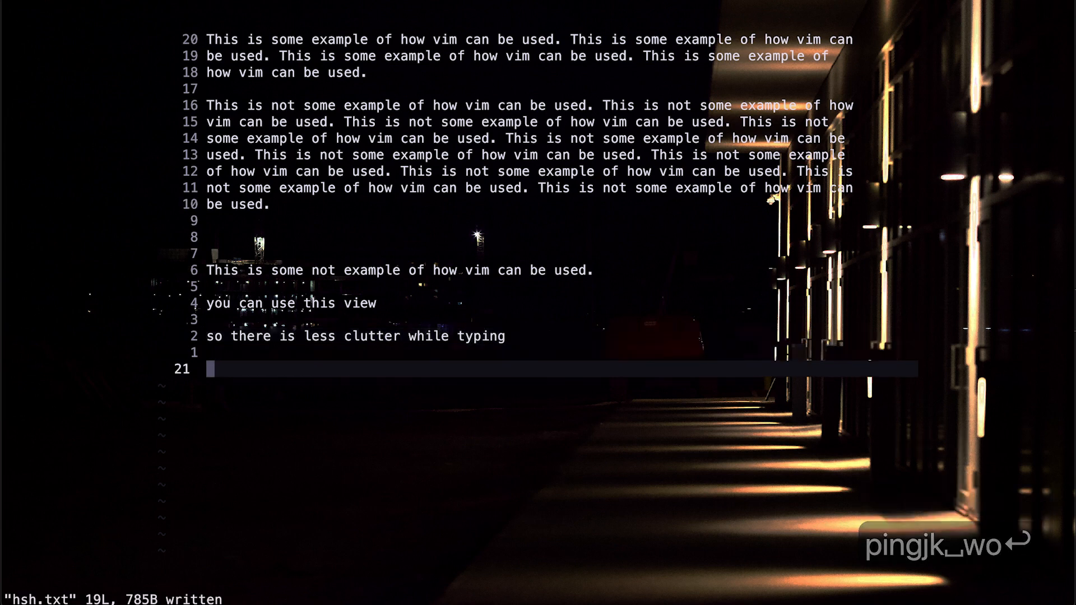
# - Continue with 'like imagin... mess... this thing will spell check', leaving a misspelling to correct
pyautogui.write('like image')
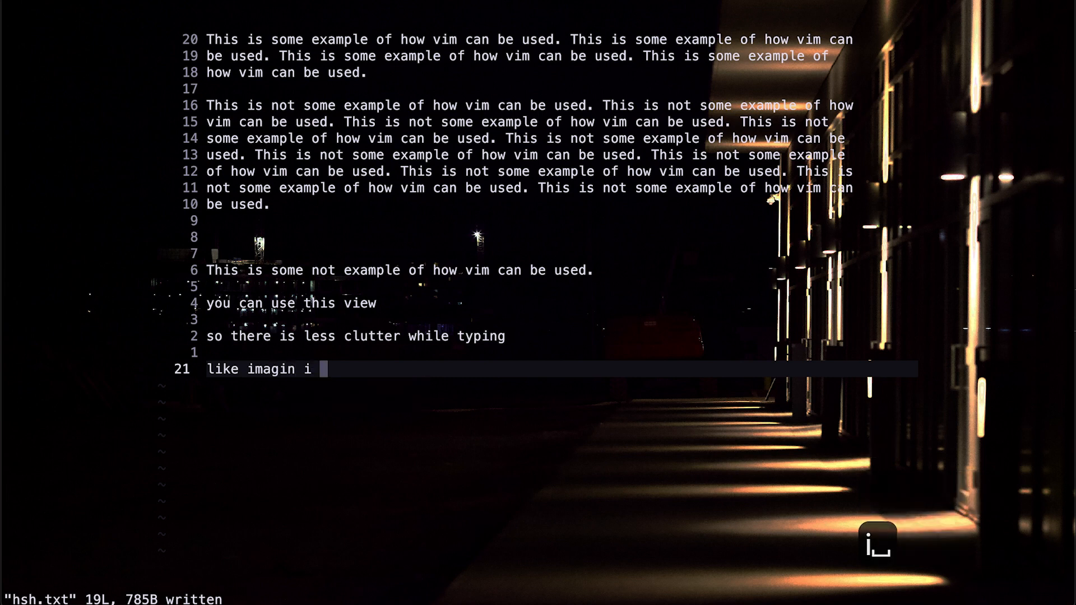
pyautogui.write('mess')
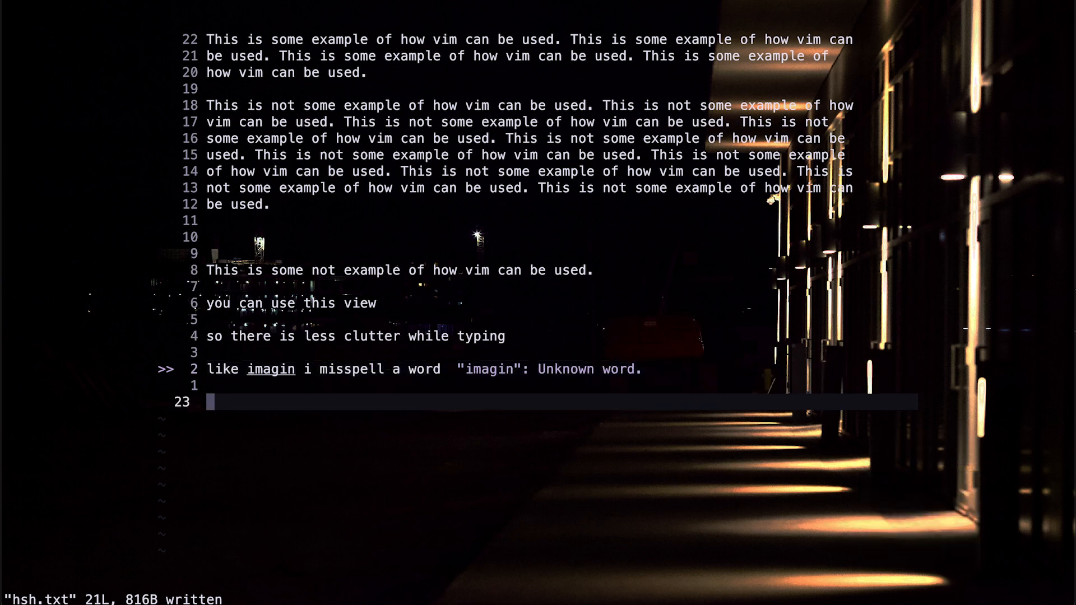
pyautogui.write('this thing will')
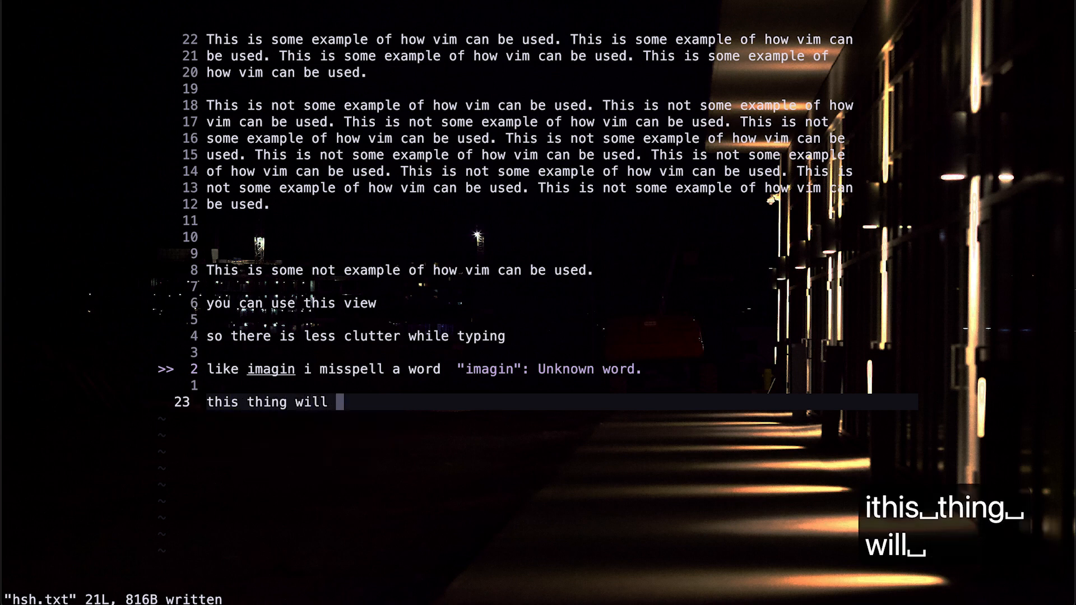
pyautogui.write('spell ceck')
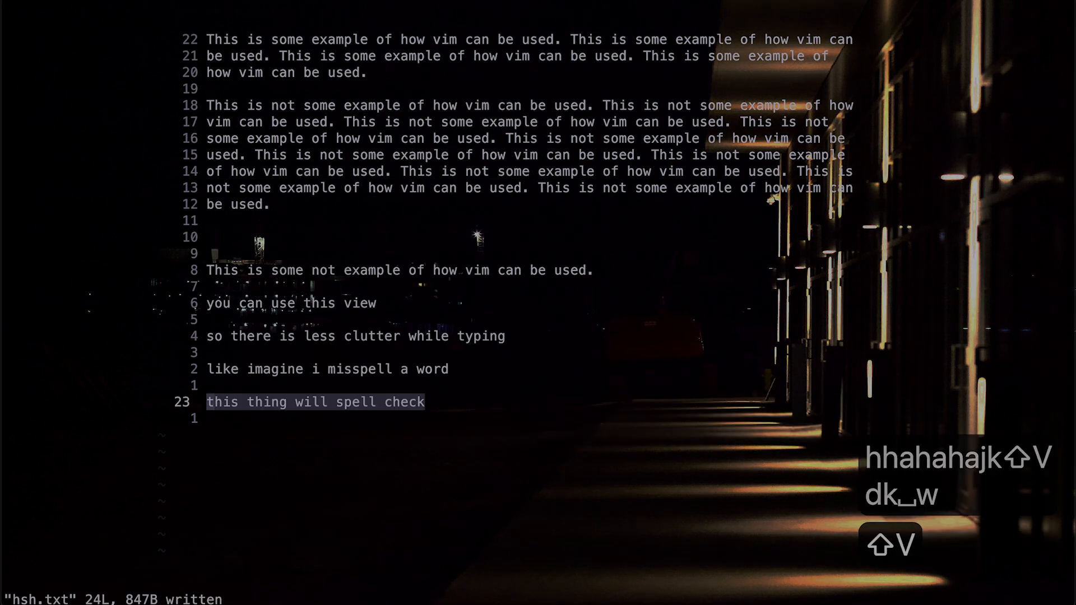
# - Start a new line reading 'and then after typing i'
pyautogui.press('o')
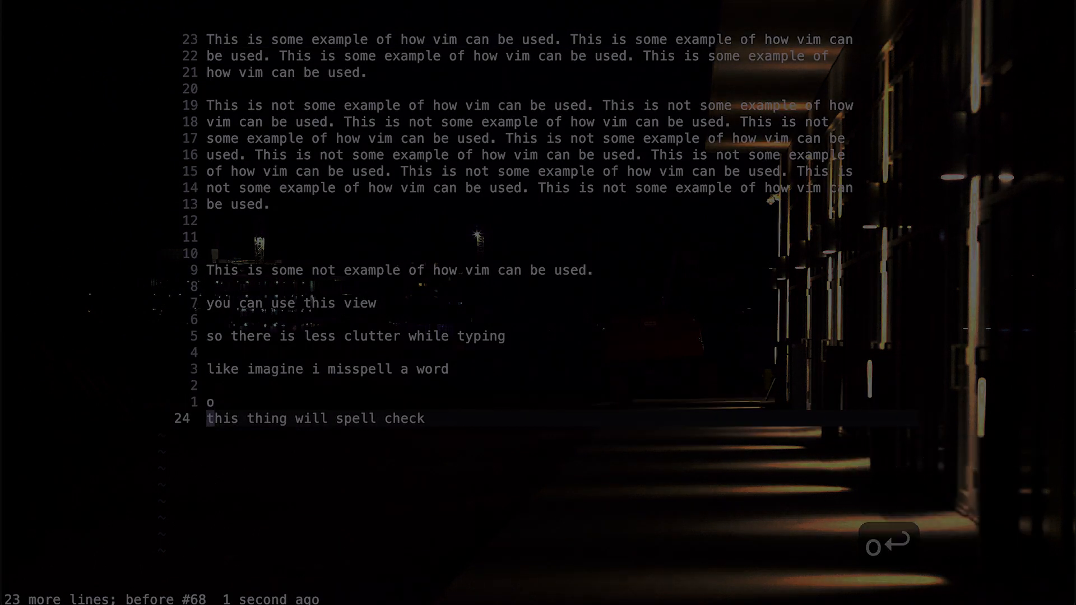
pyautogui.write('and then af')
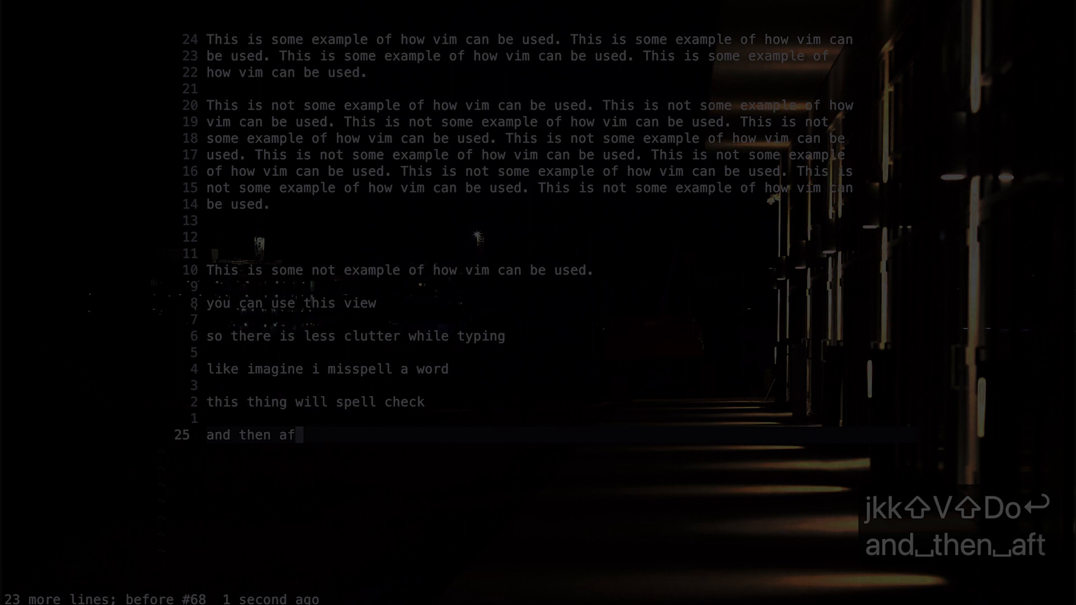
pyautogui.write('ter typing i')
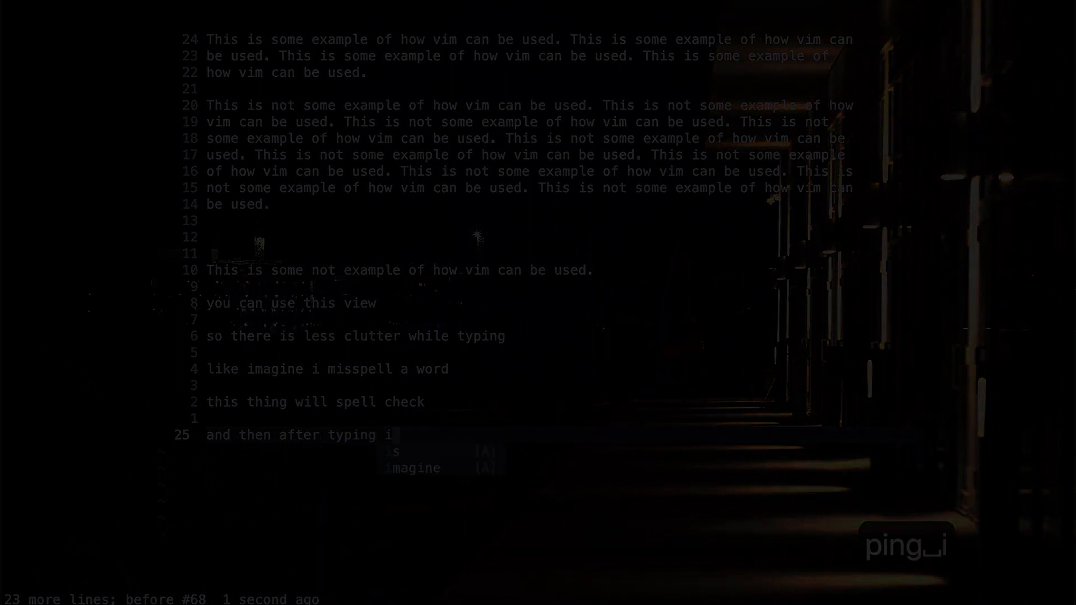